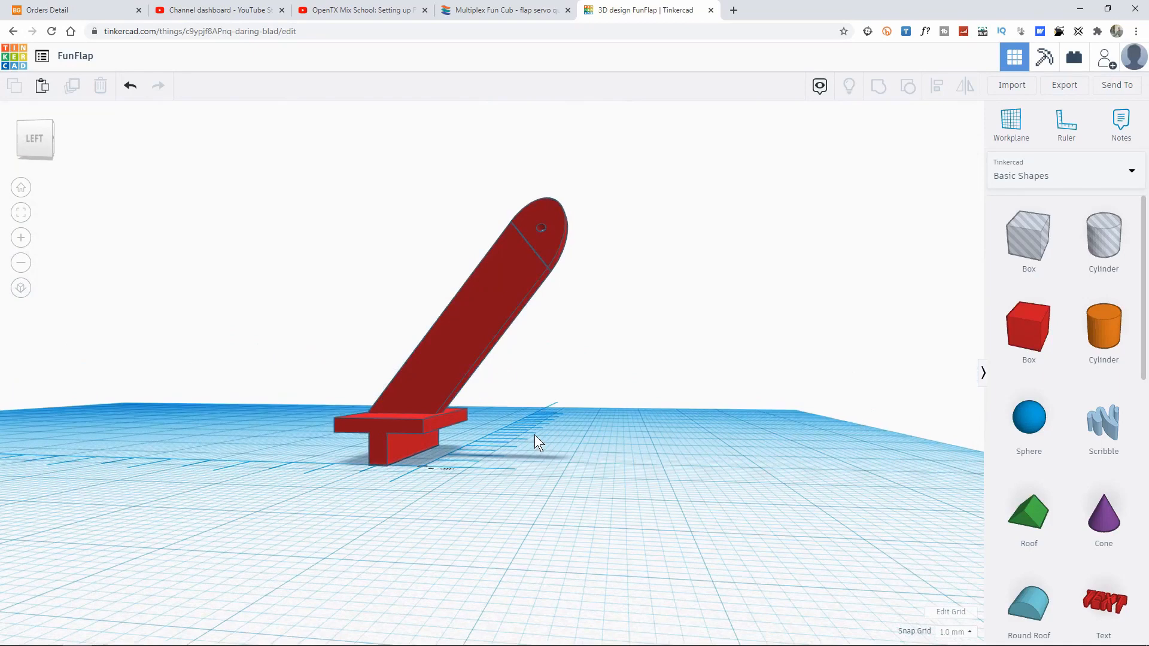
mouse_move(1028, 327)
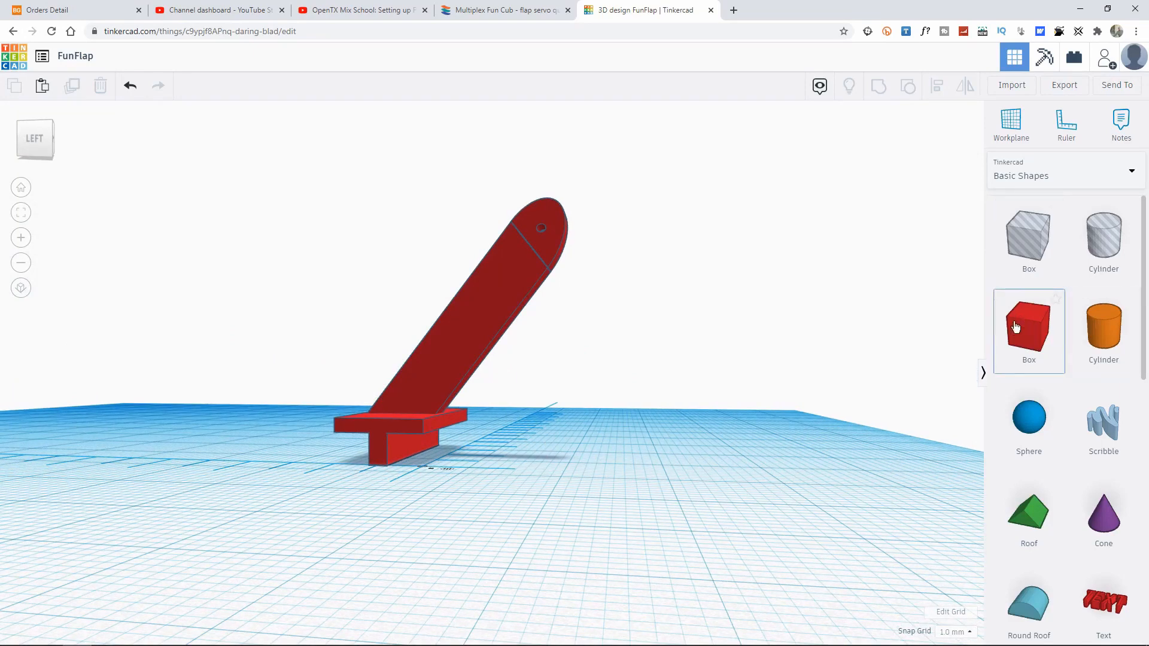
mouse_move(1028, 342)
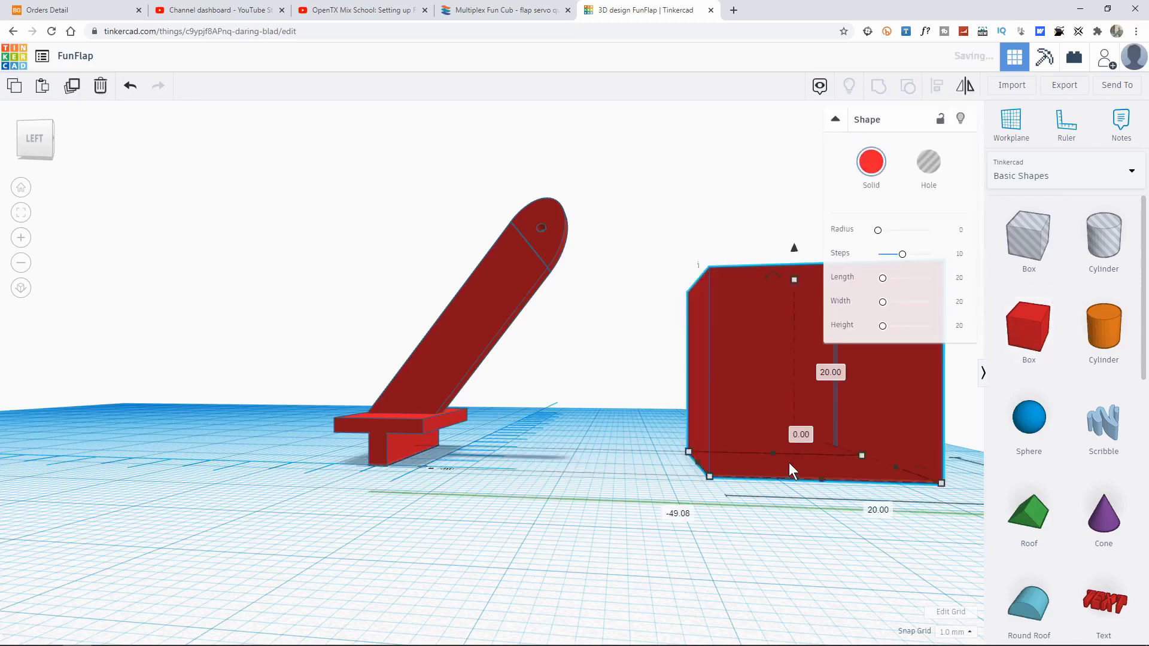
mouse_move(758, 451)
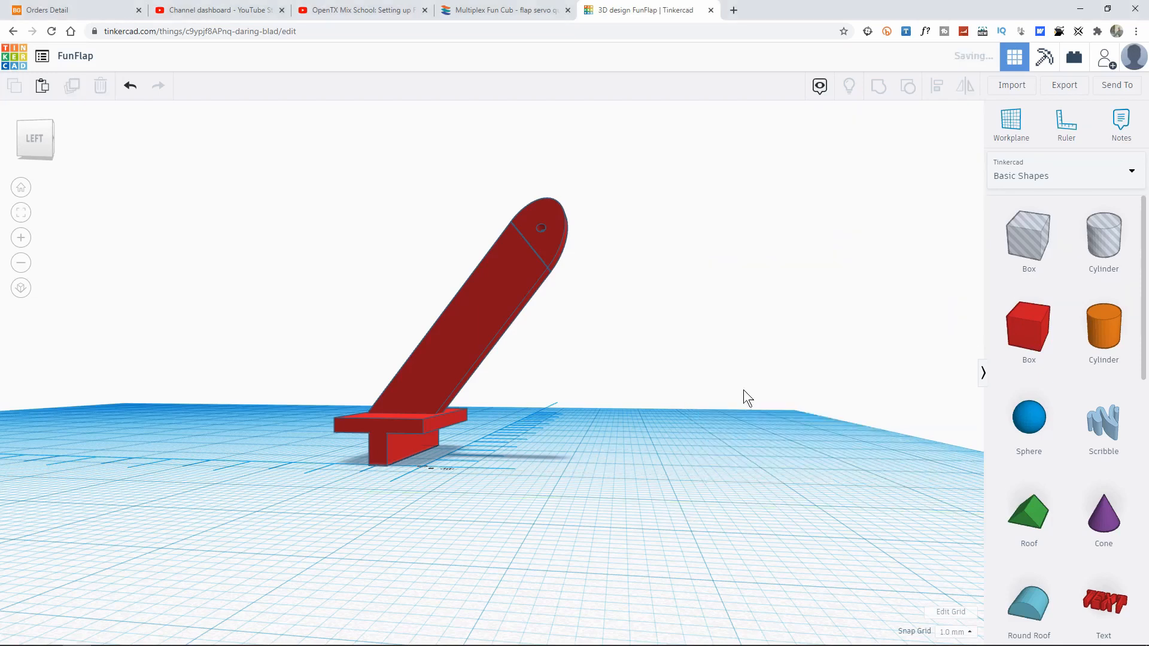
mouse_move(410, 437)
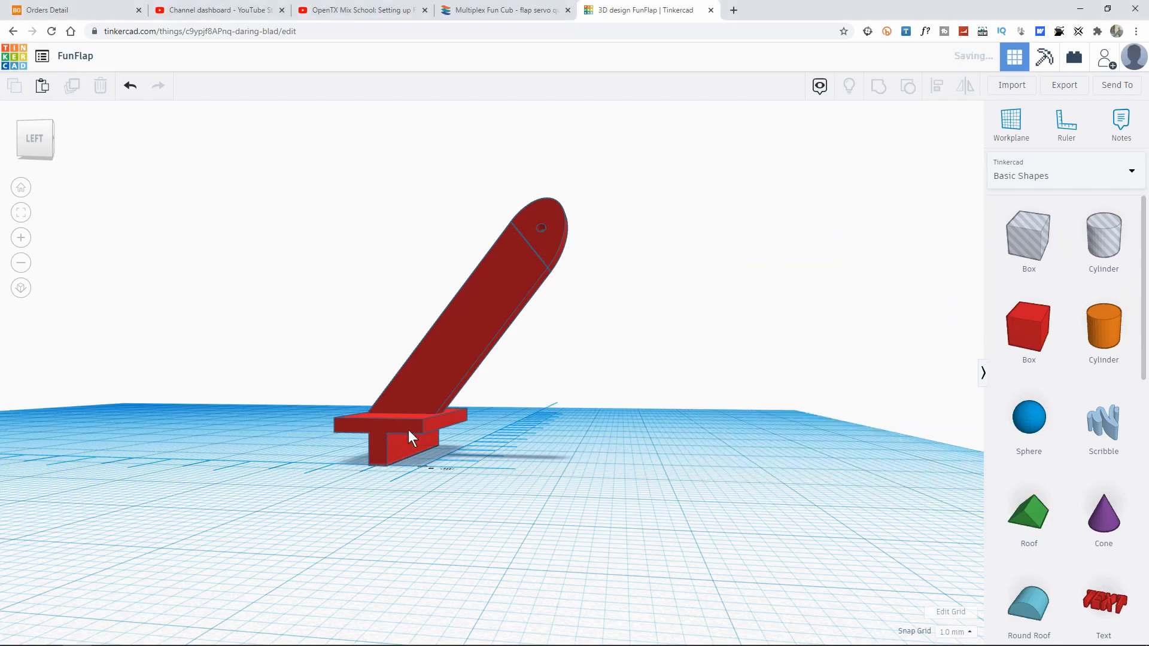
mouse_move(387, 450)
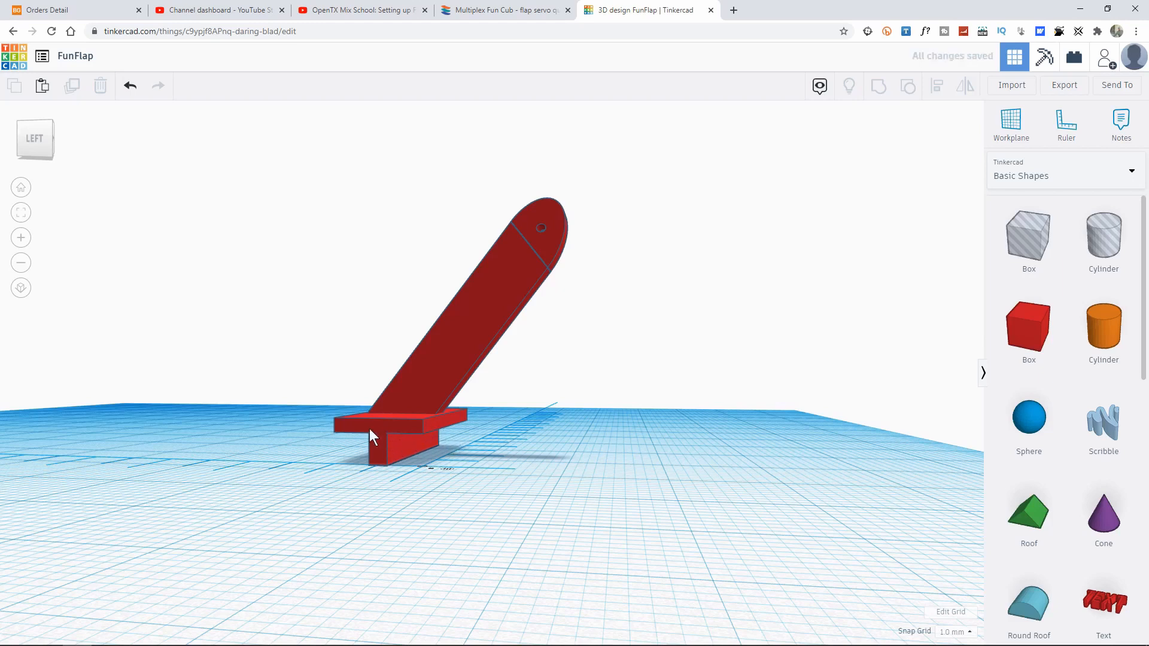
- Check the T-shaped base's size and download the whole design as an STL
click(388, 437)
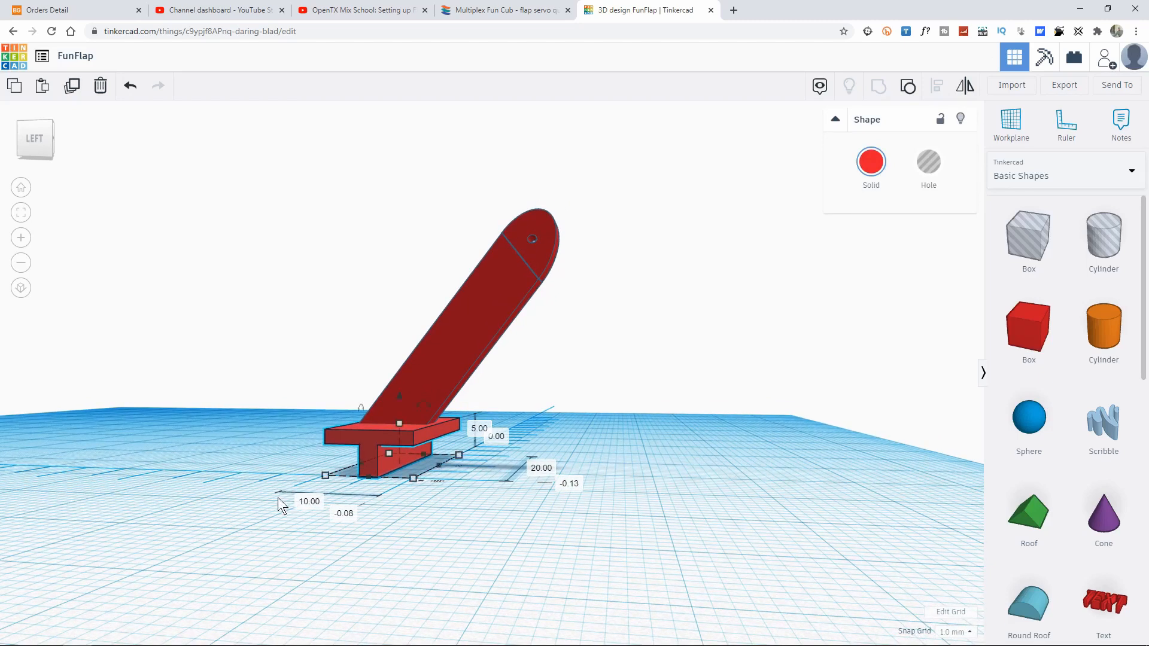
mouse_move(524, 495)
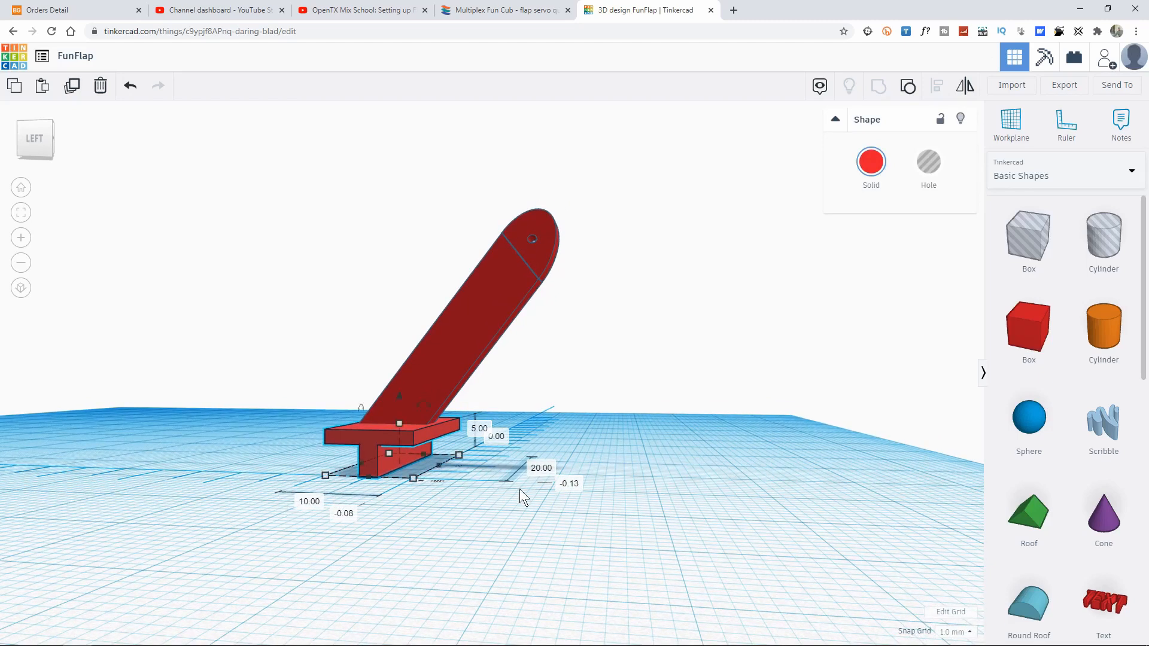
mouse_move(411, 506)
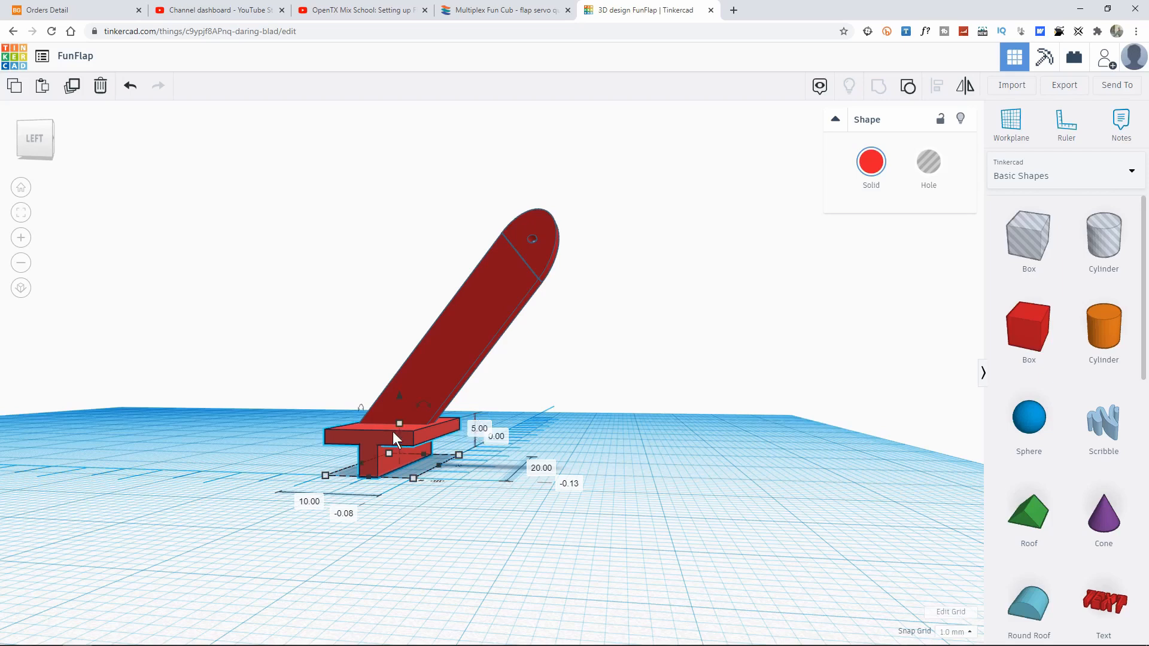
mouse_move(376, 482)
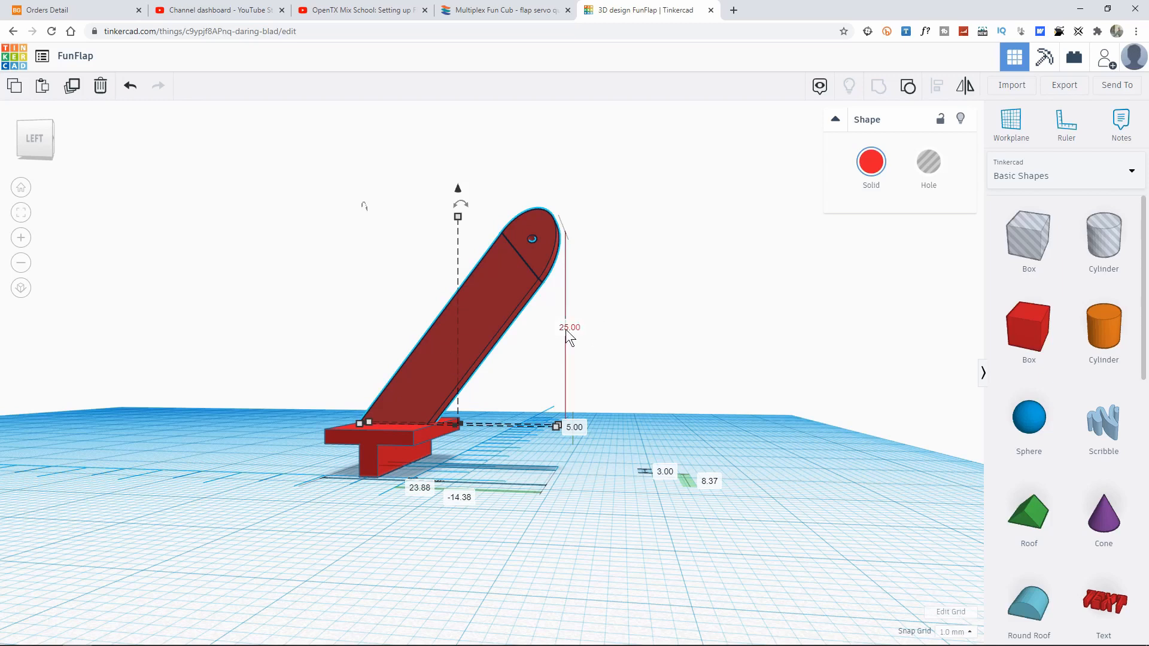
mouse_move(574, 236)
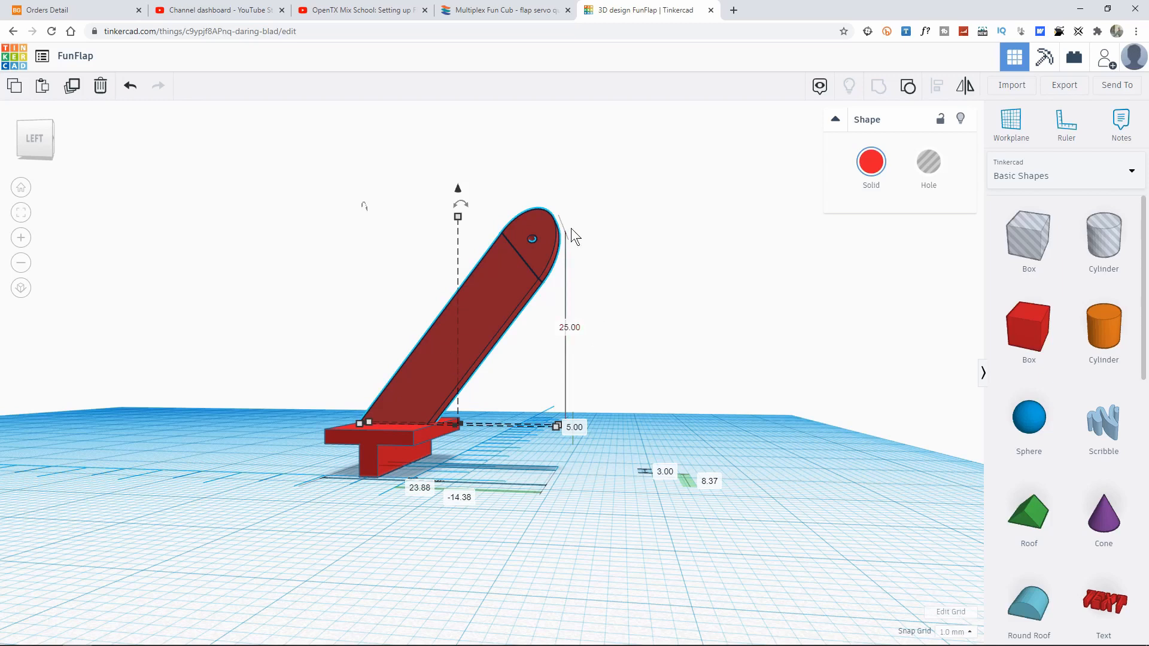
mouse_move(437, 381)
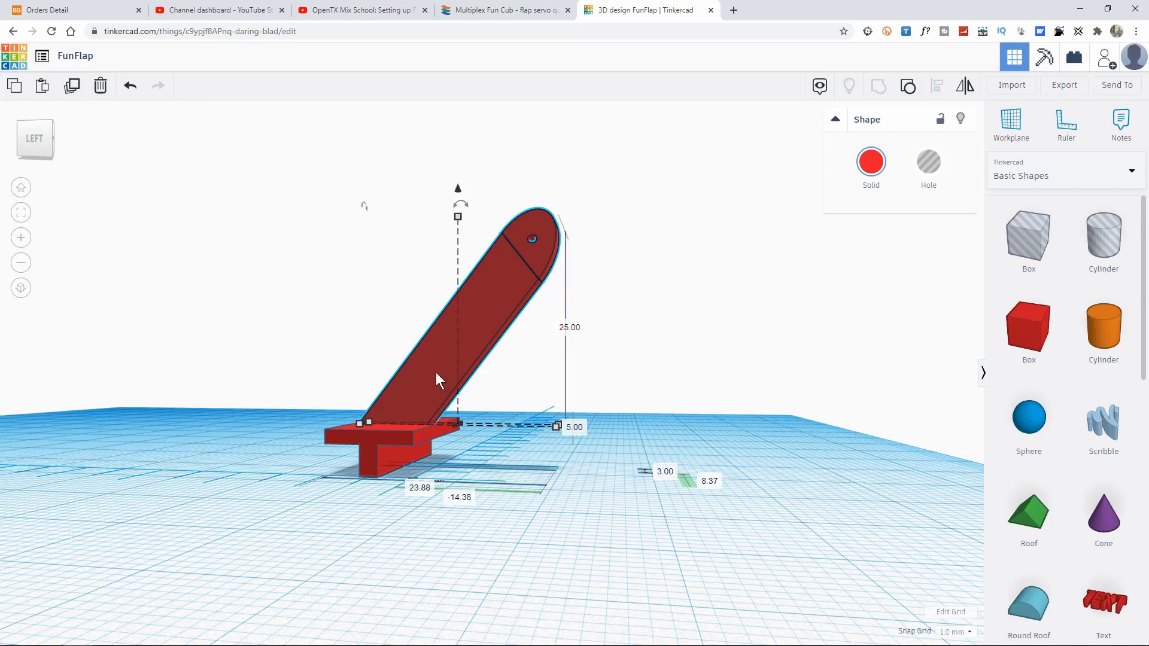
mouse_move(458, 217)
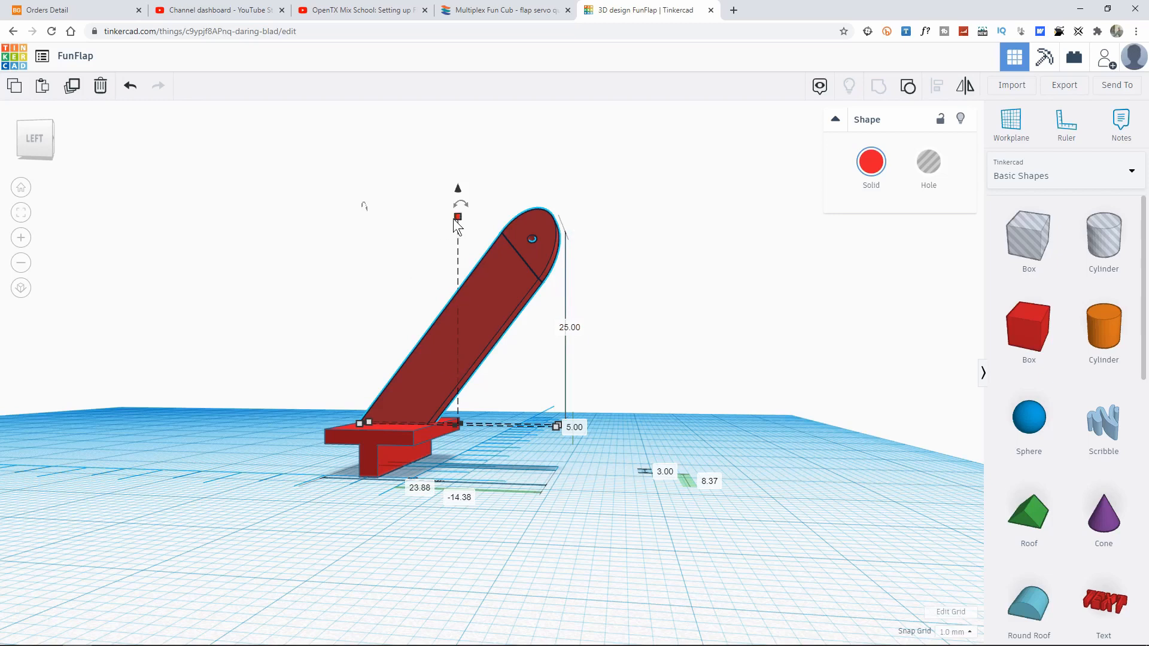
mouse_move(458, 214)
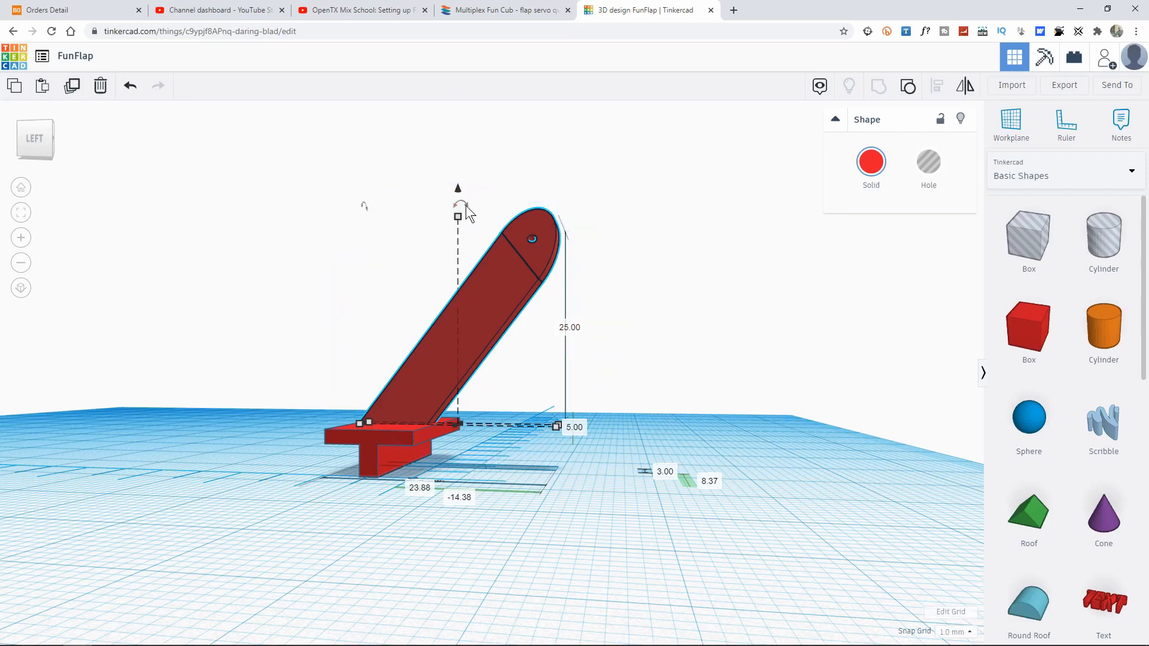
mouse_move(1029, 600)
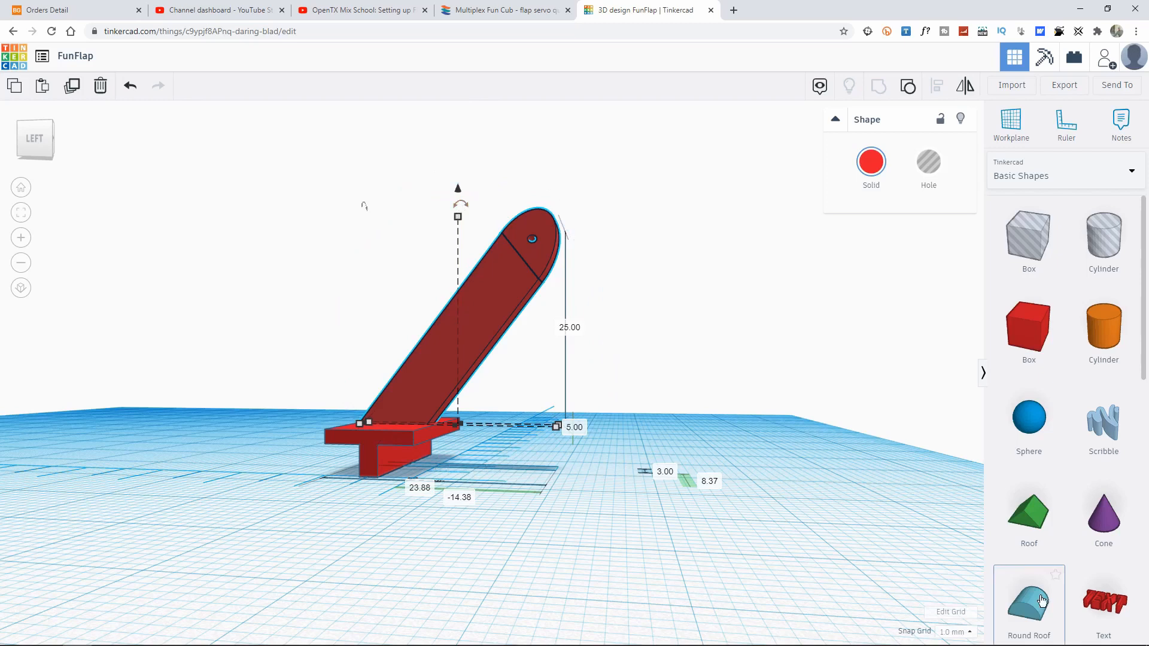
mouse_move(571, 225)
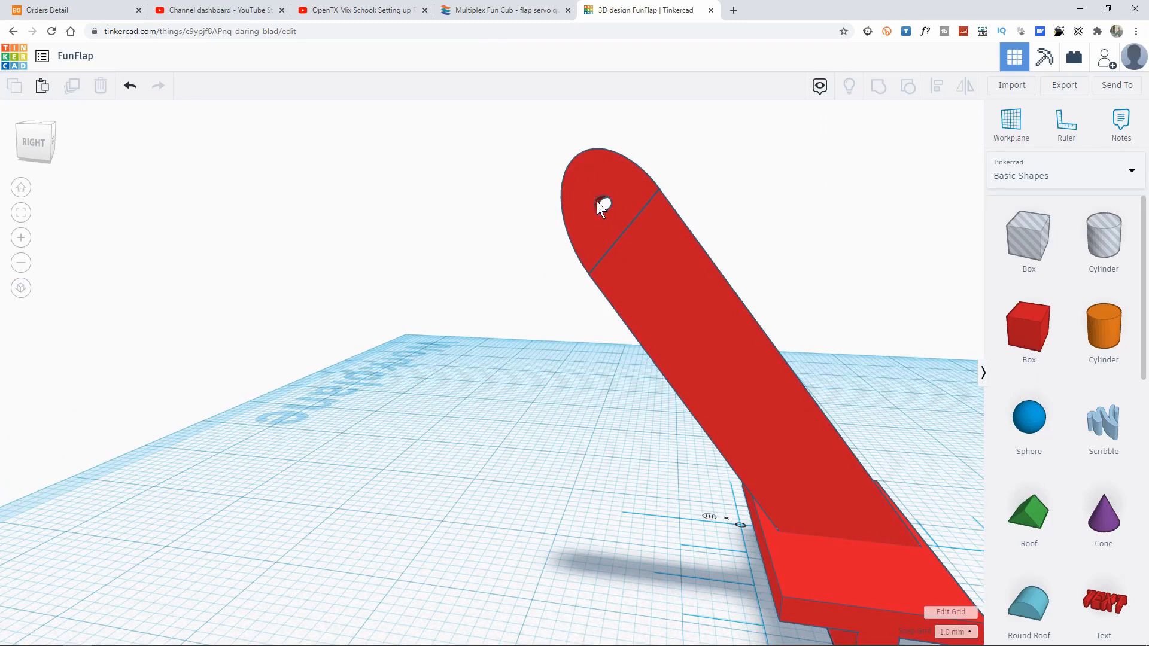
mouse_move(1029, 241)
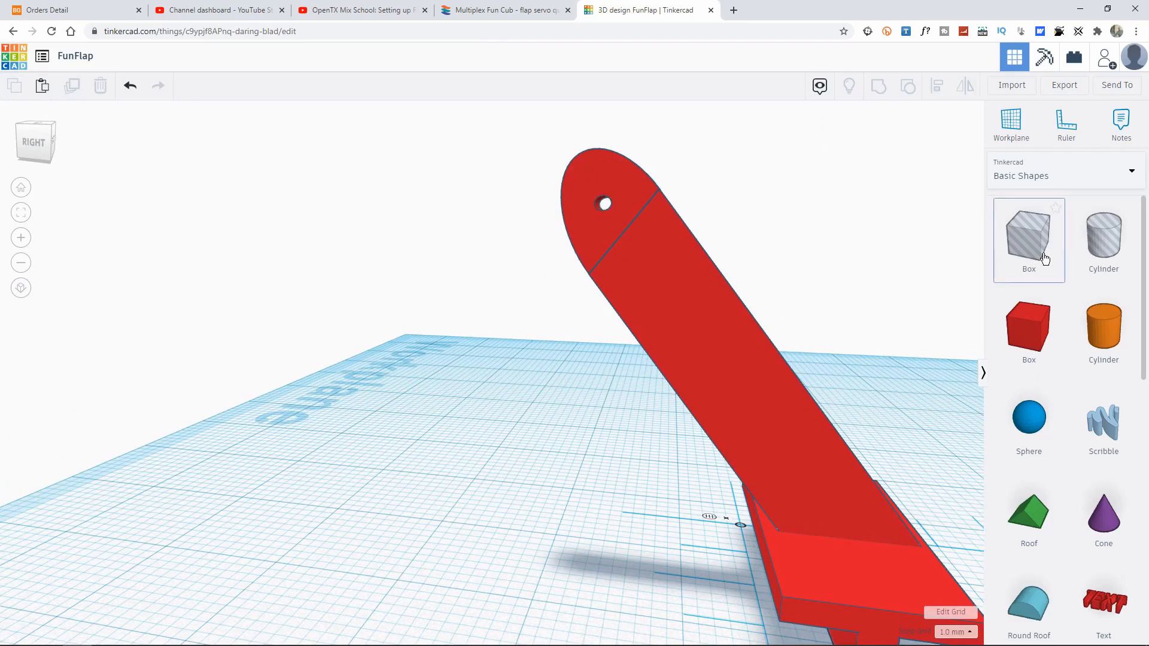
mouse_move(1080, 248)
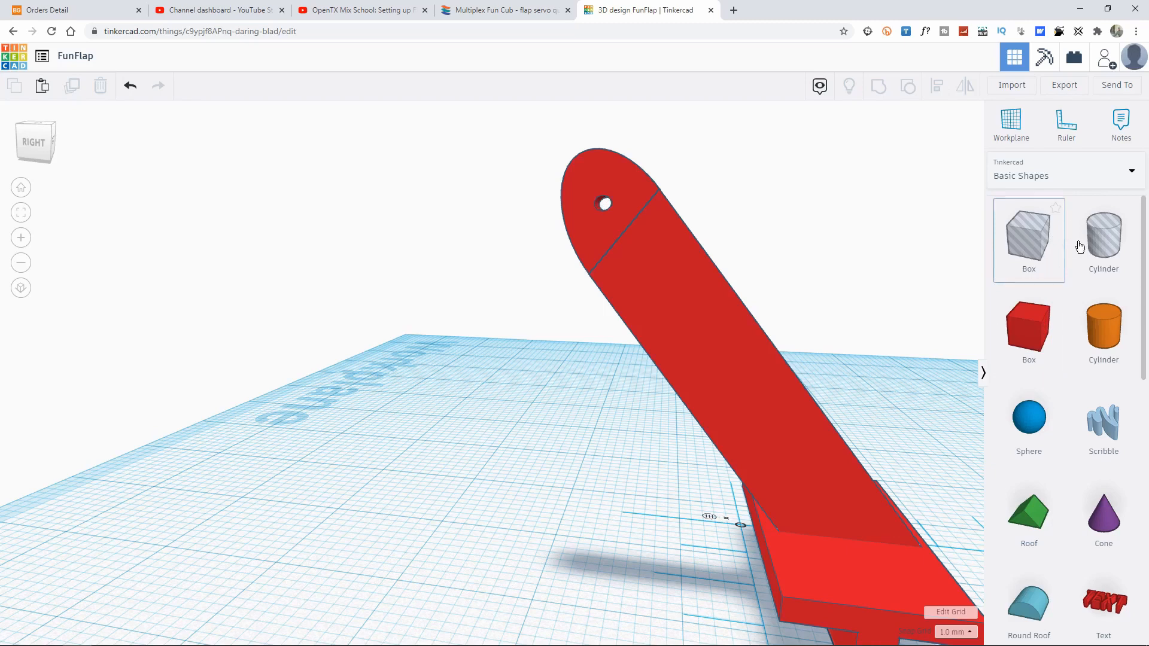
mouse_move(1103, 245)
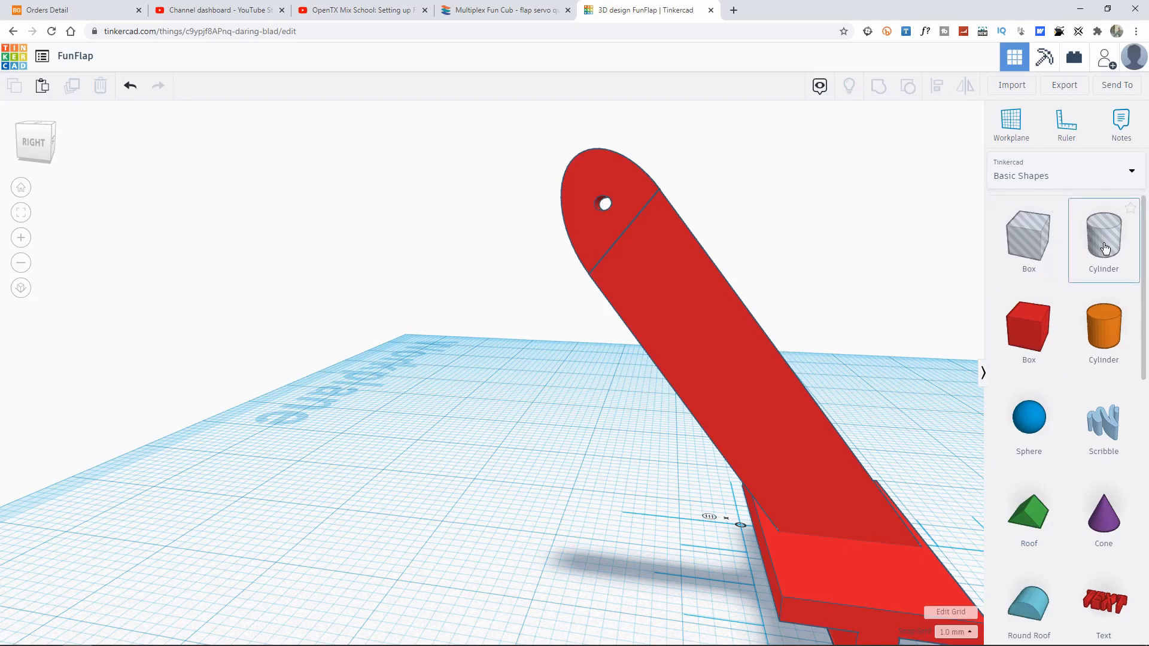
mouse_move(1101, 240)
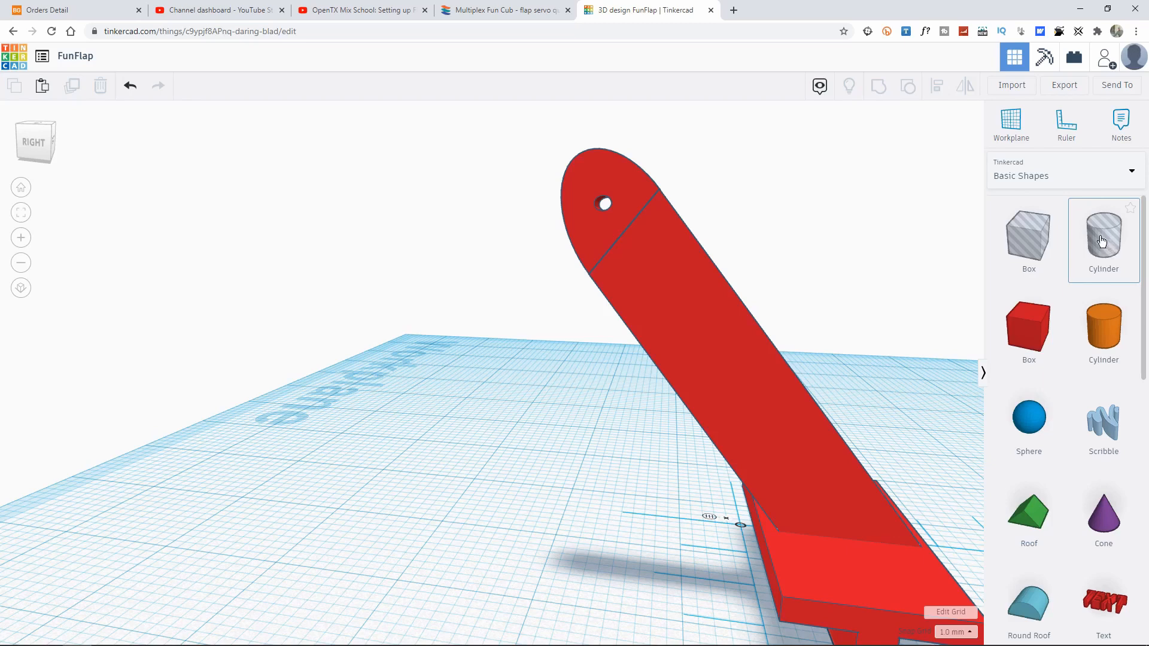
mouse_move(579, 220)
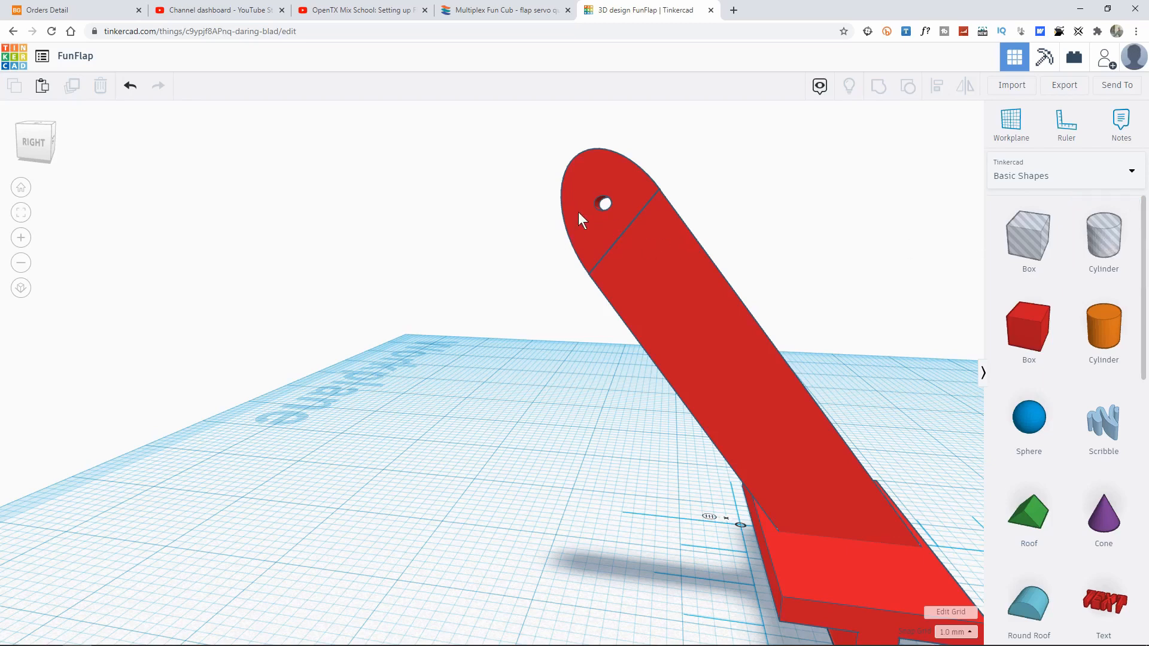
mouse_move(603, 212)
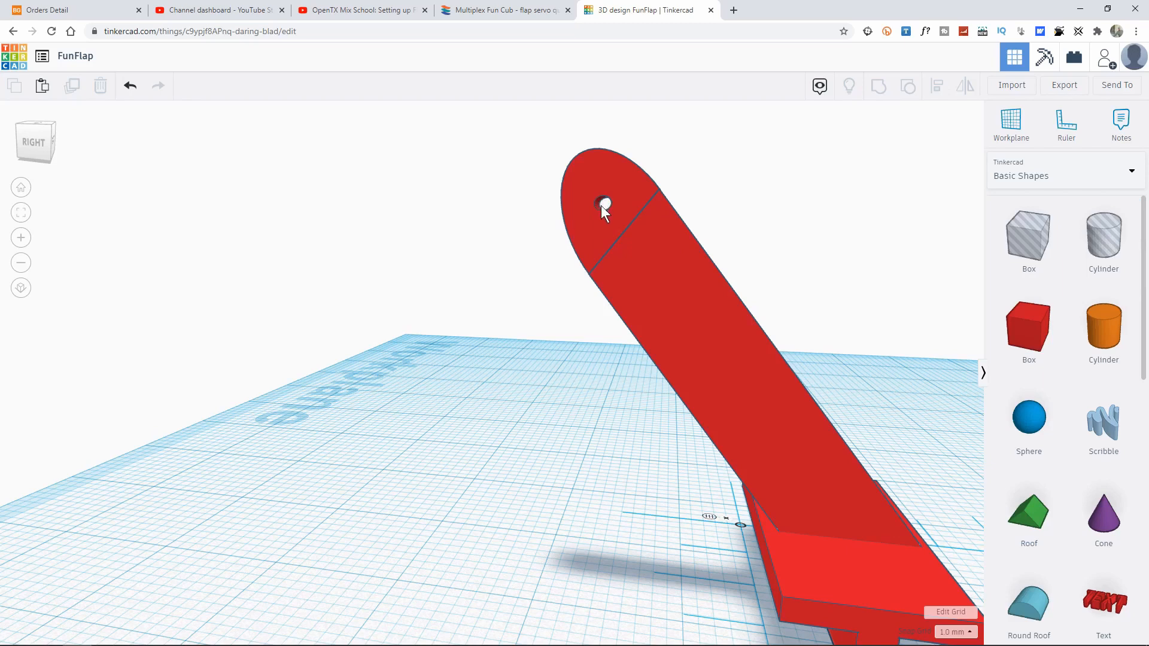
mouse_move(615, 249)
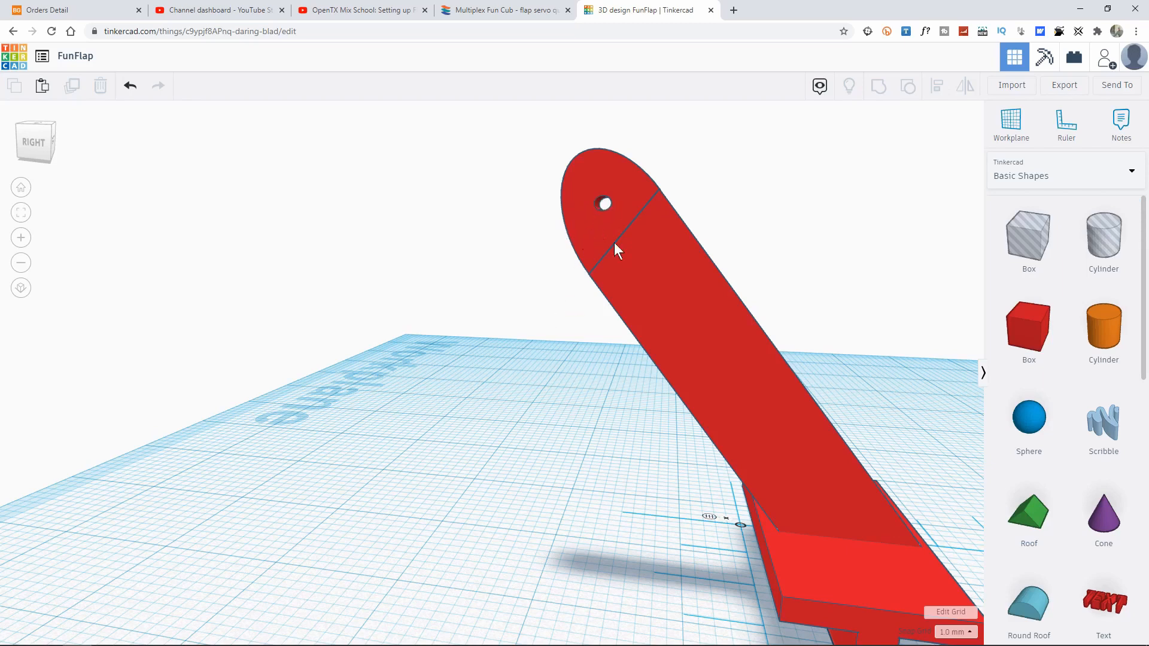
mouse_move(467, 444)
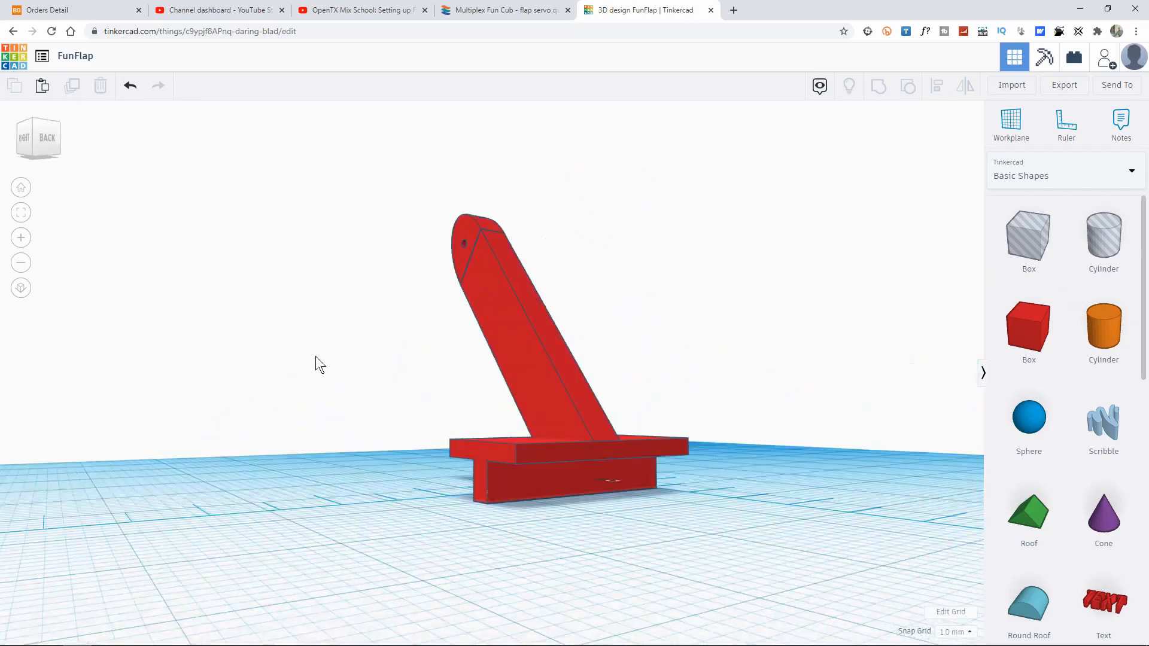
mouse_move(1064, 85)
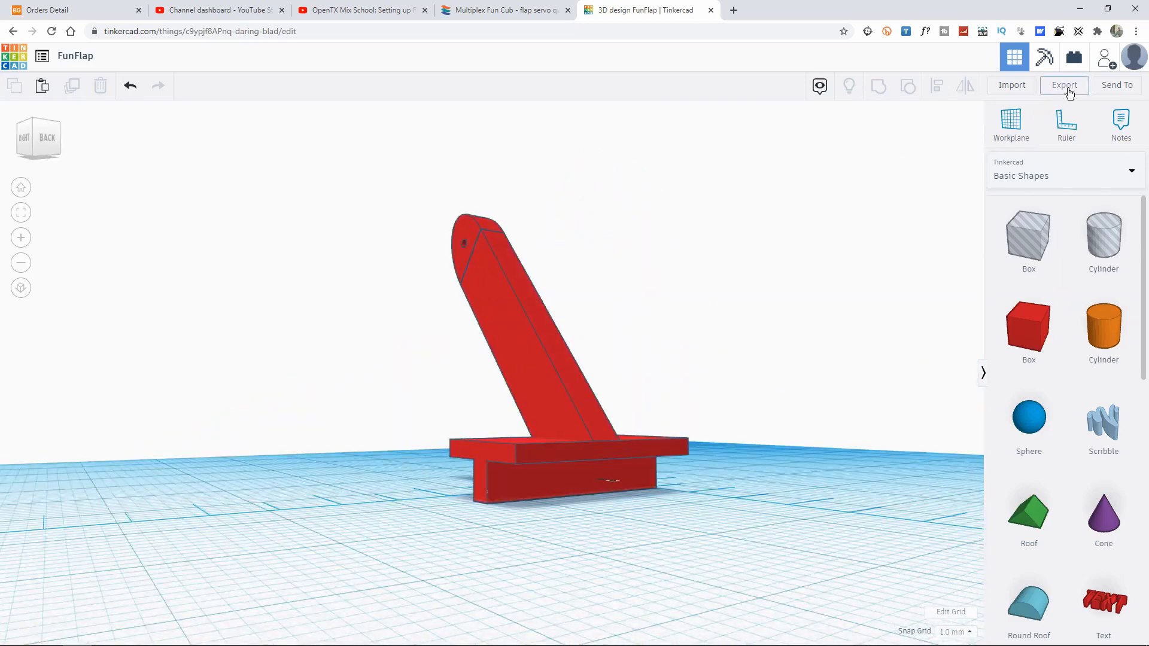
click(1064, 85)
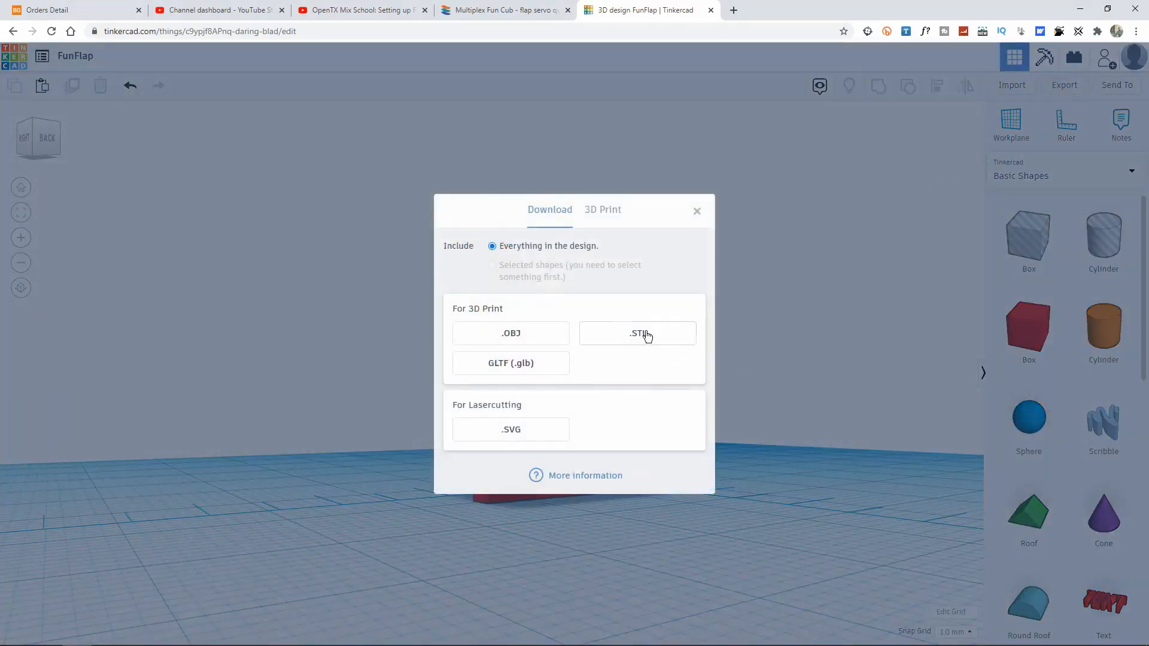
mouse_move(616, 347)
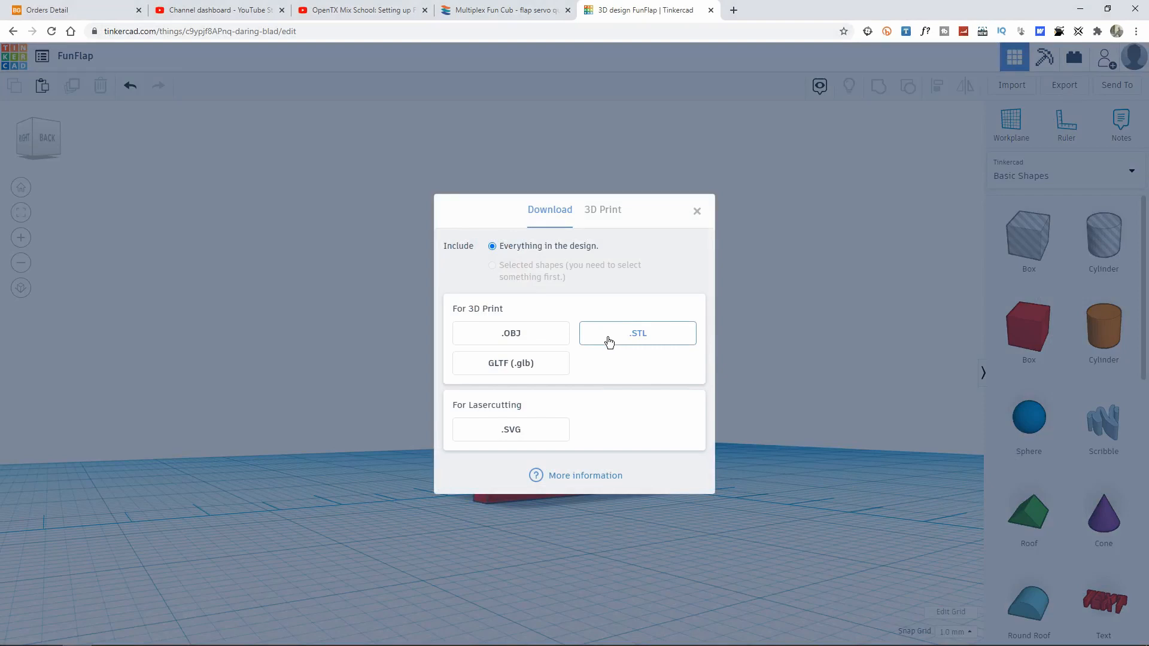
click(696, 212)
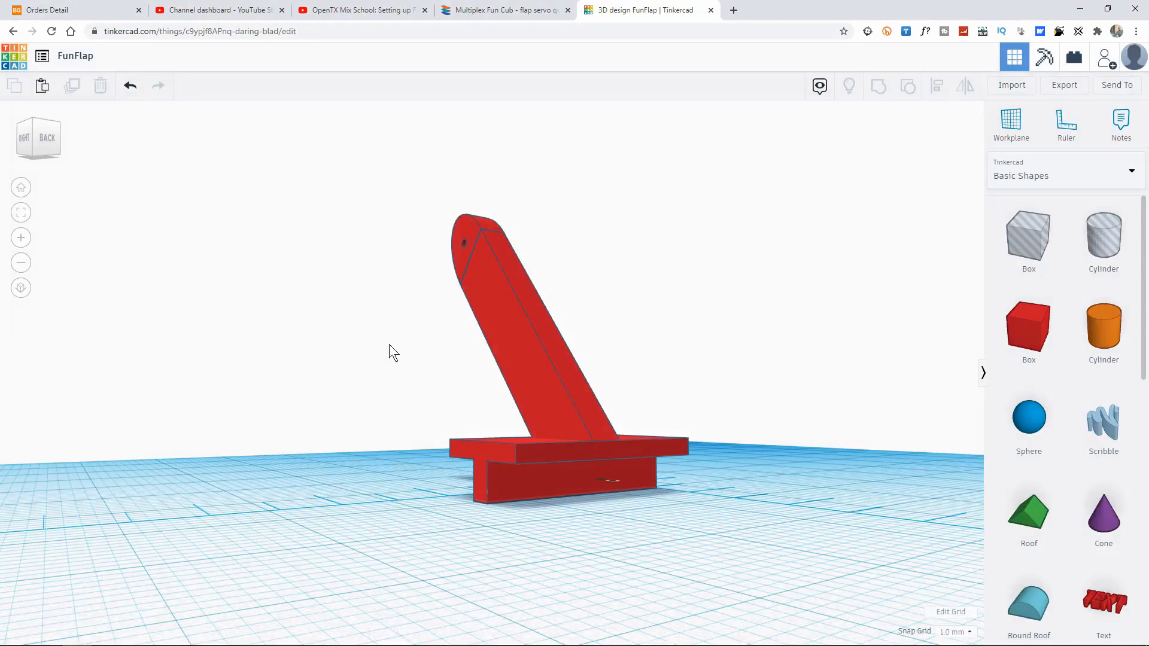
mouse_move(368, 349)
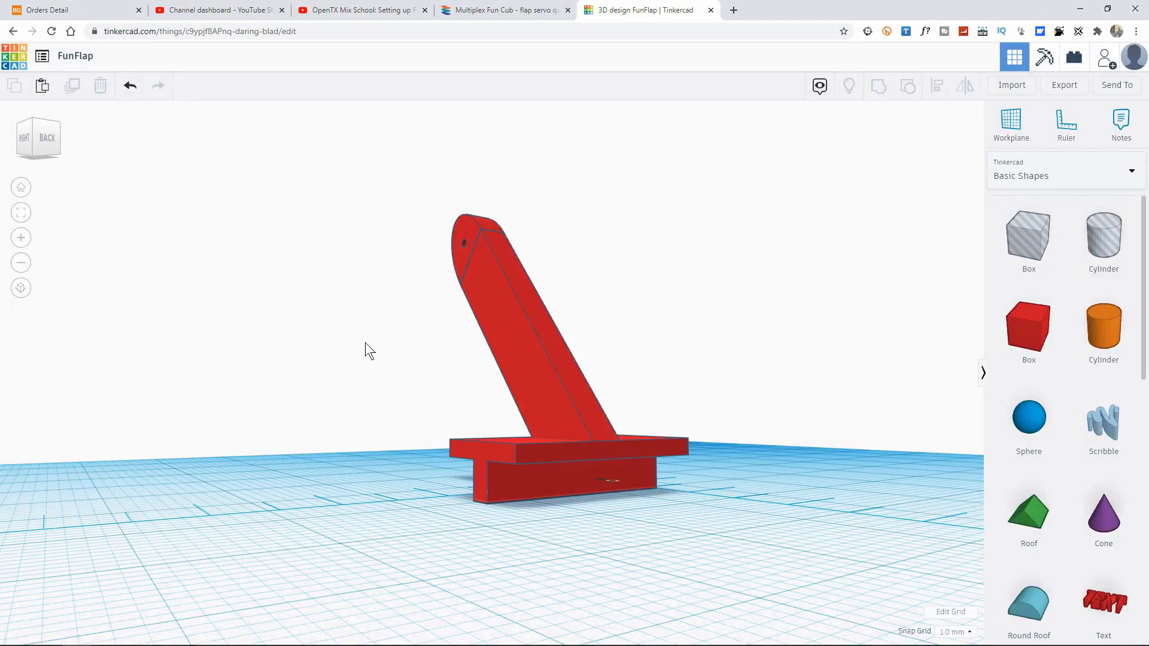
mouse_move(672, 324)
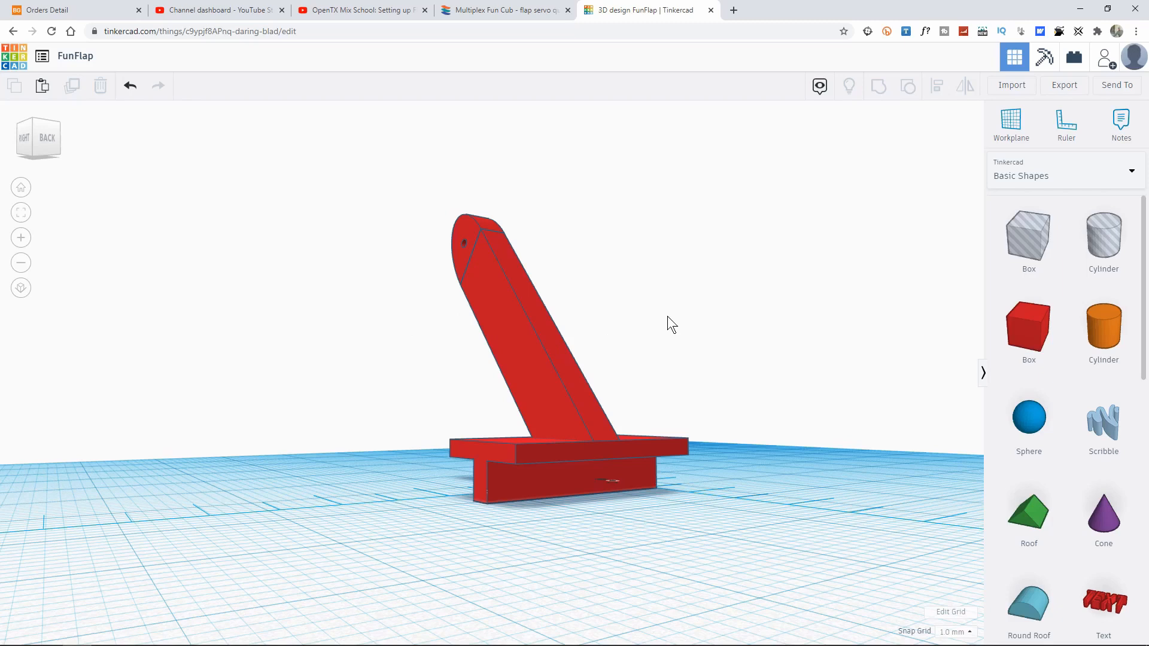
mouse_move(676, 317)
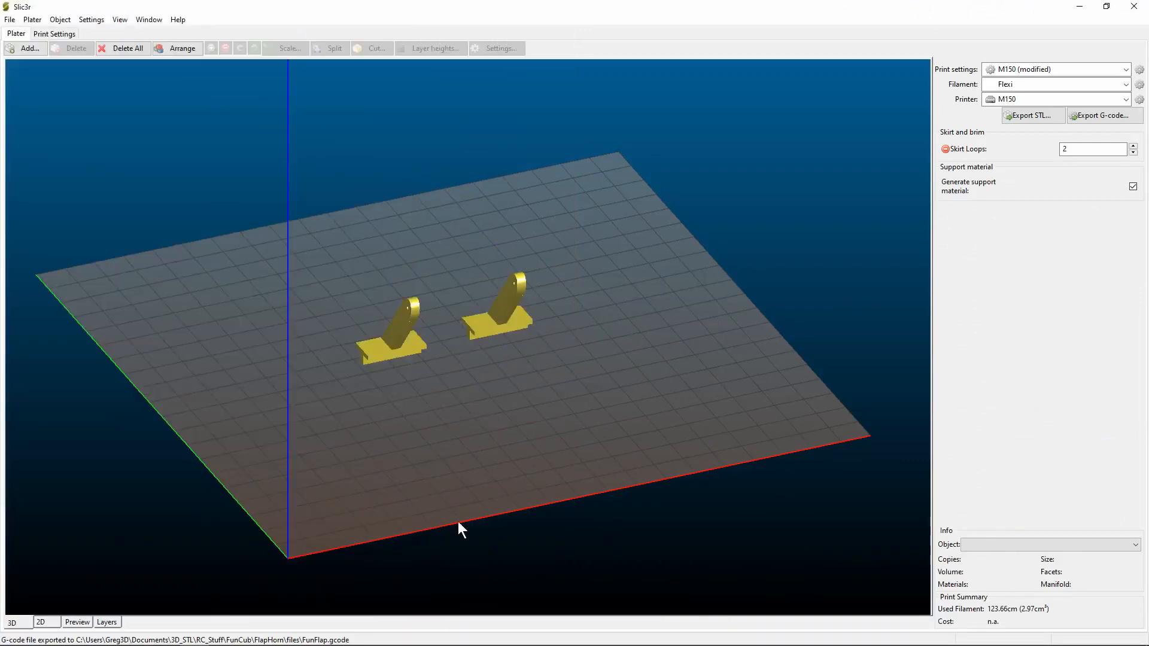
mouse_move(678, 223)
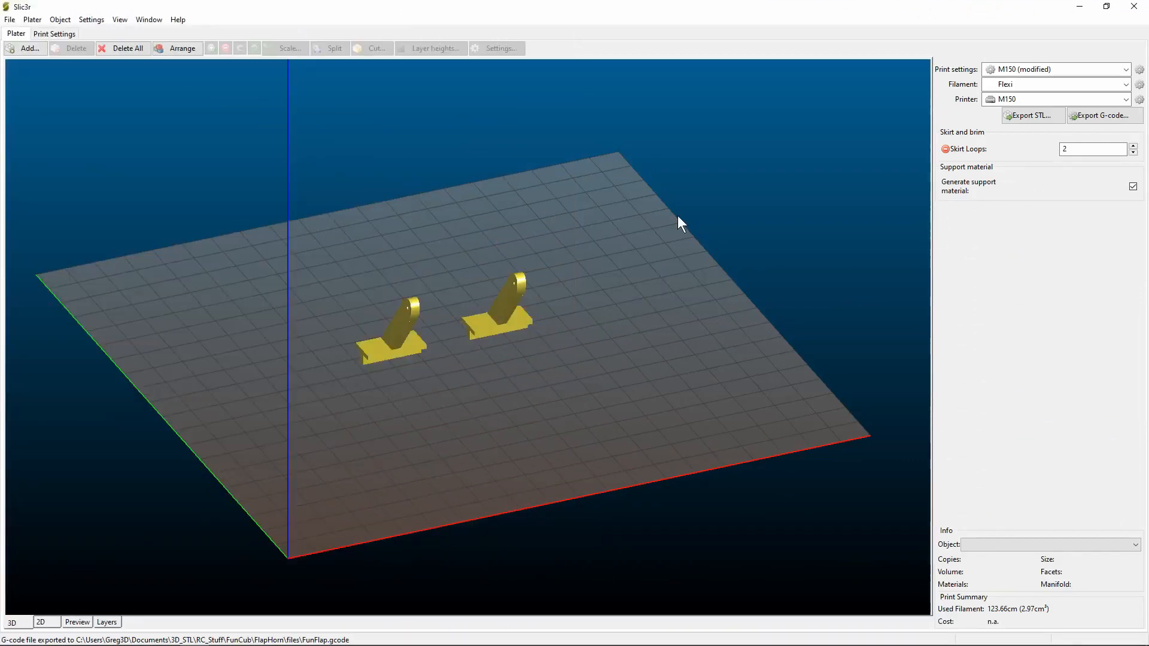
mouse_move(590, 236)
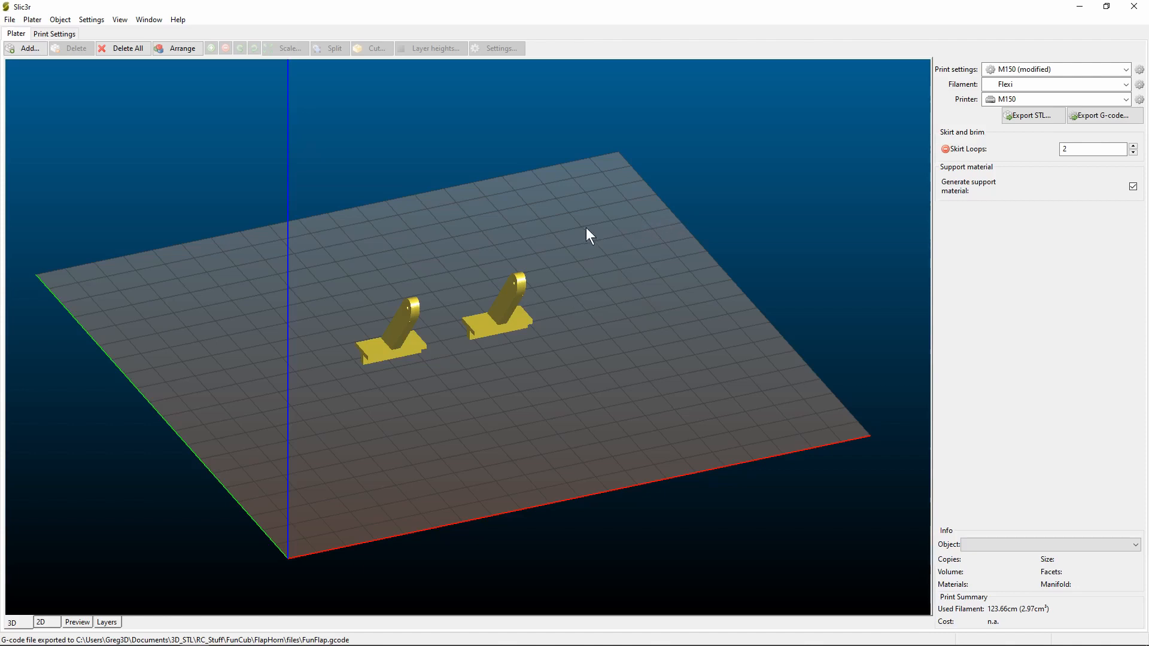
mouse_move(669, 303)
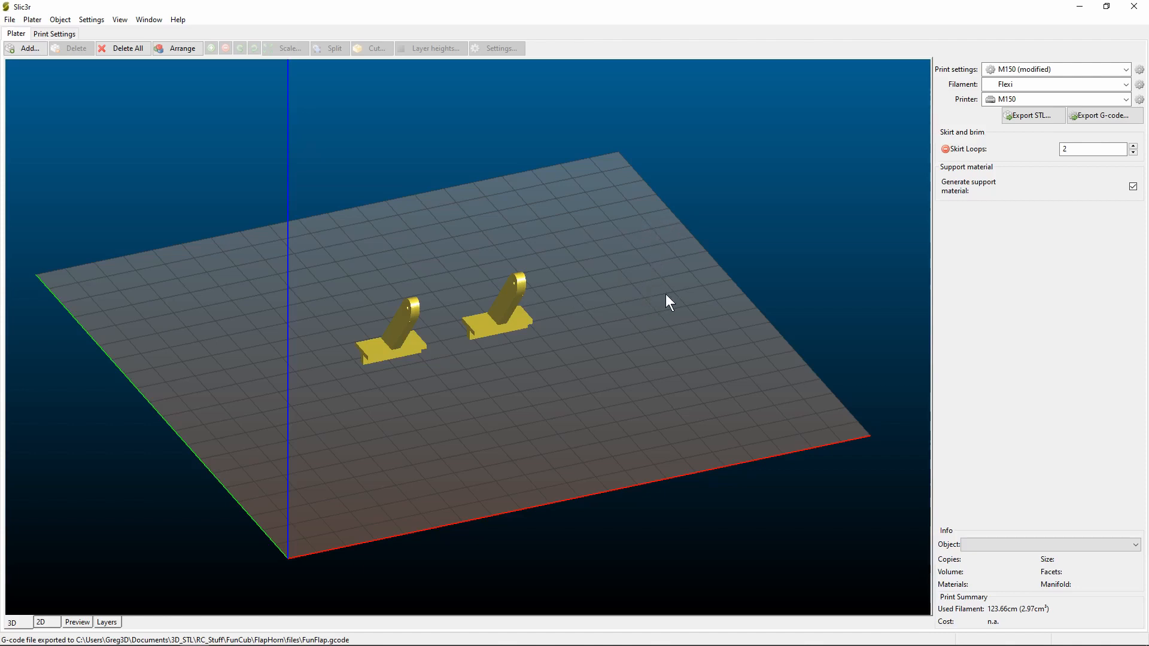
mouse_move(624, 283)
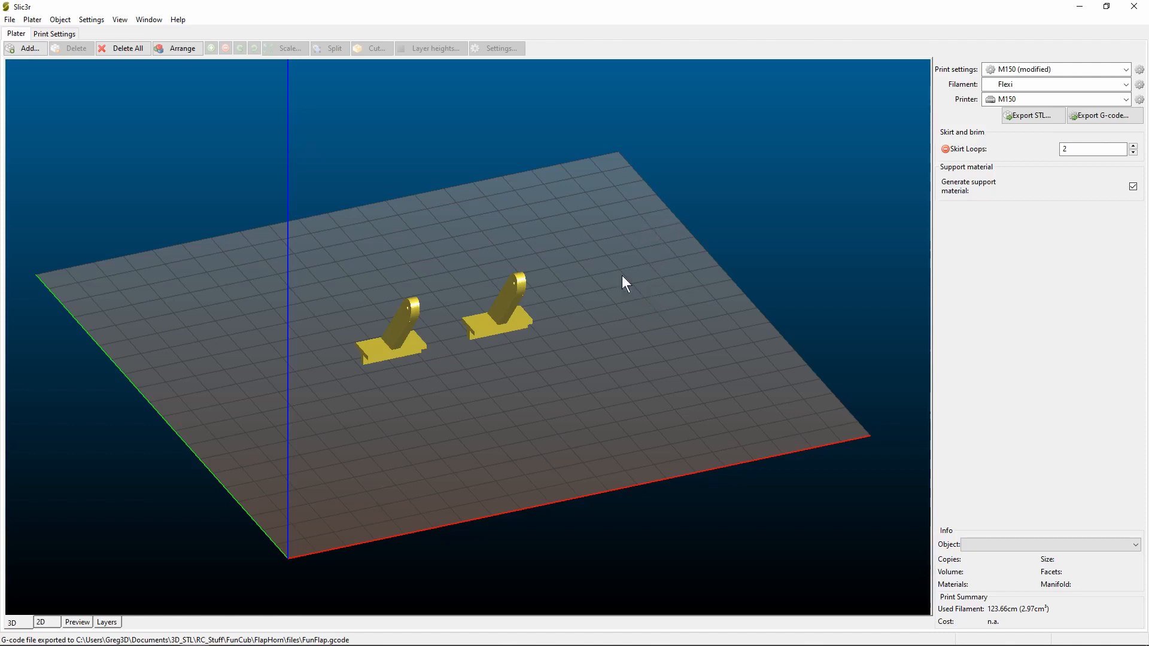
mouse_move(720, 386)
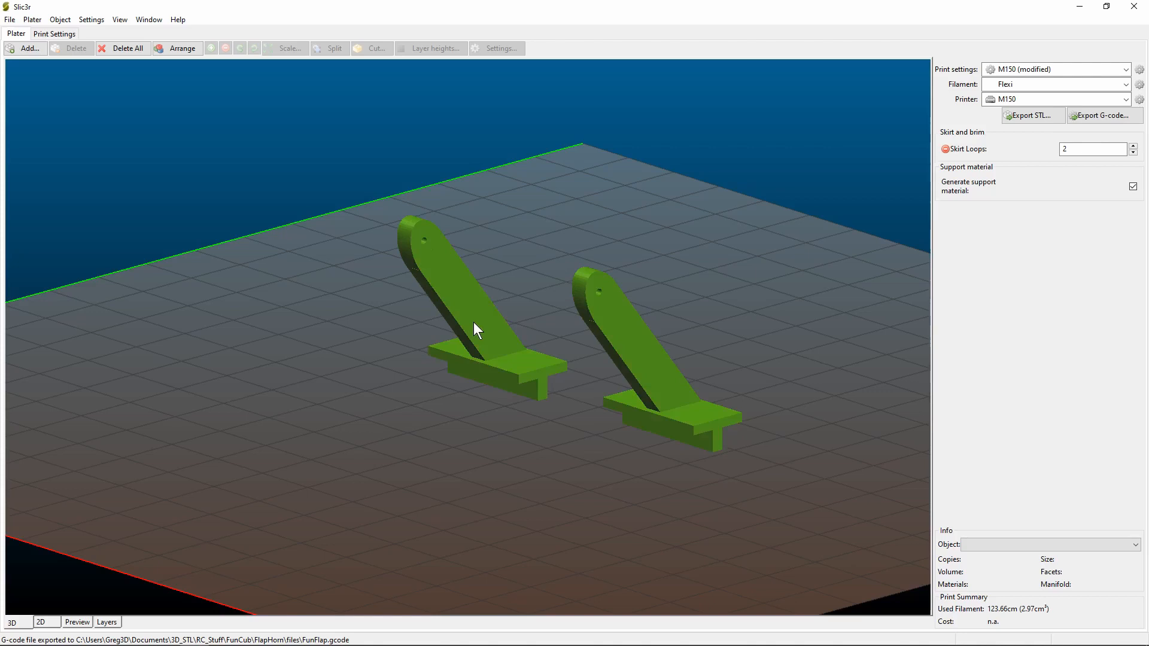
- Select each of the two bracket copies on the bed, then go to Print Settings
click(403, 408)
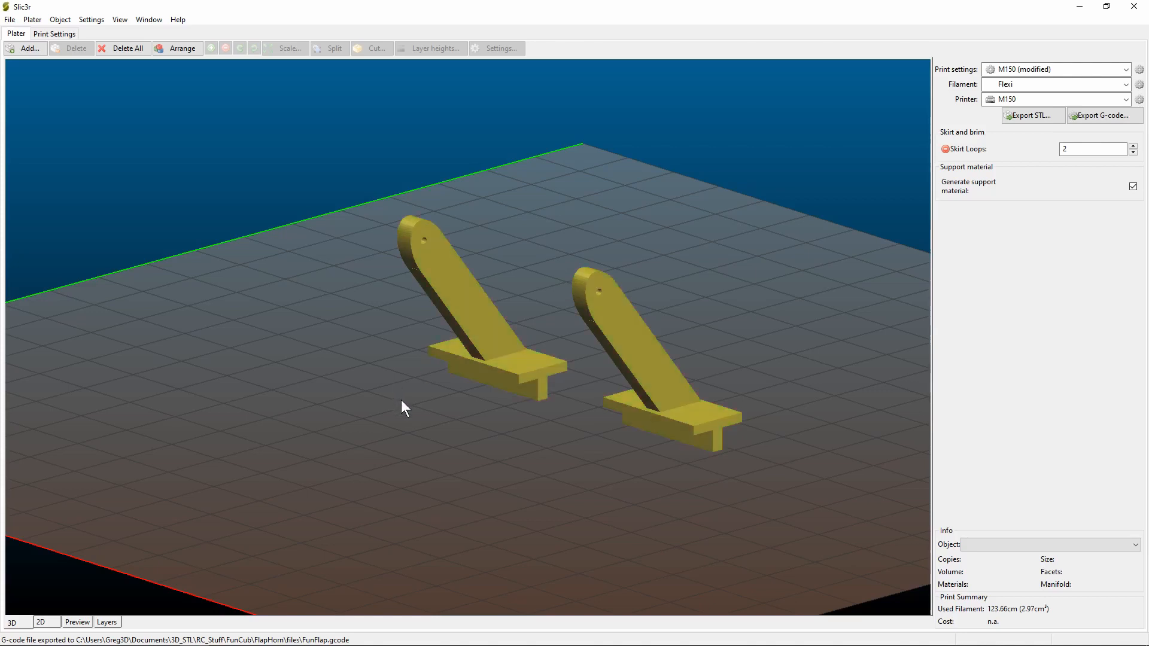
mouse_move(691, 376)
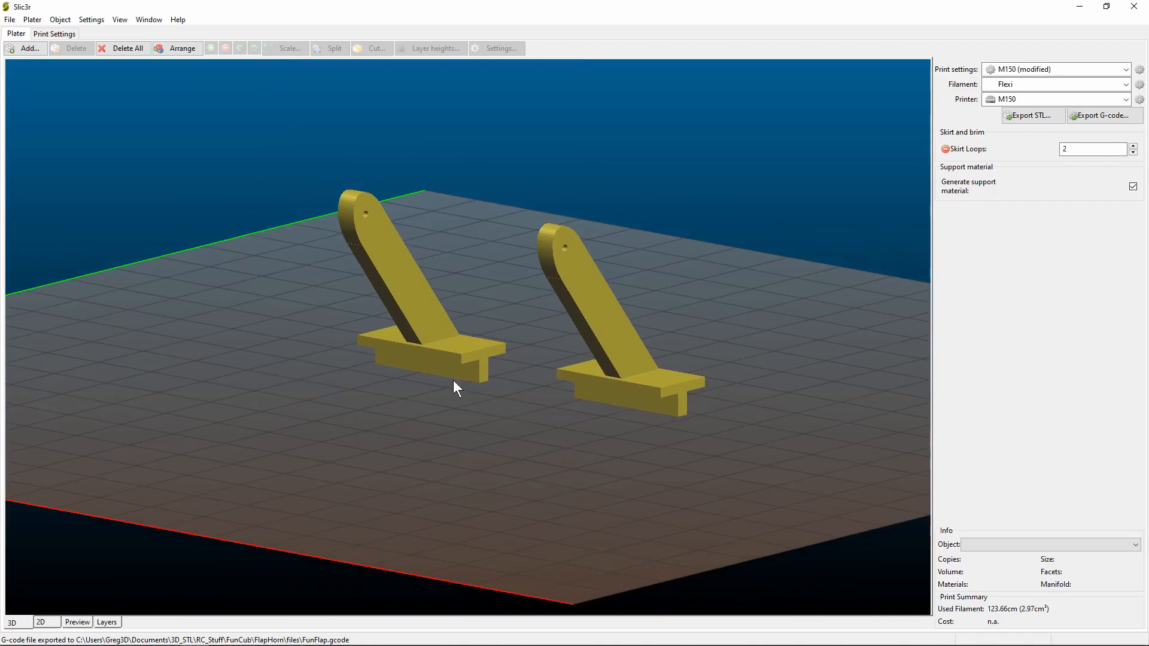
click(454, 374)
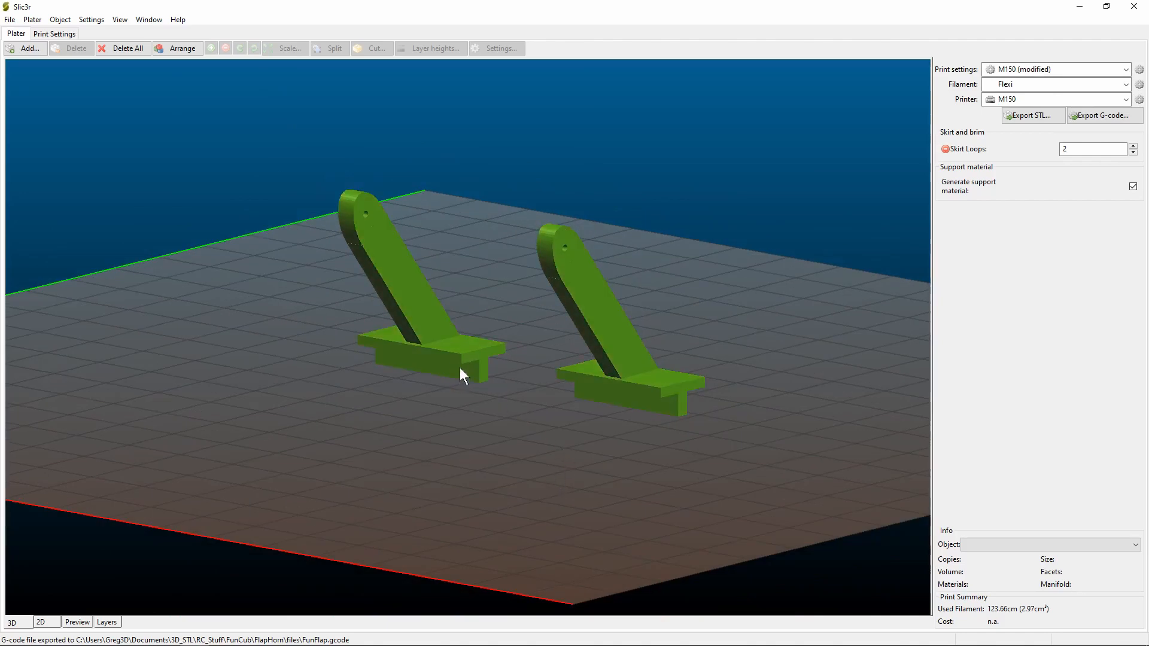
mouse_move(487, 354)
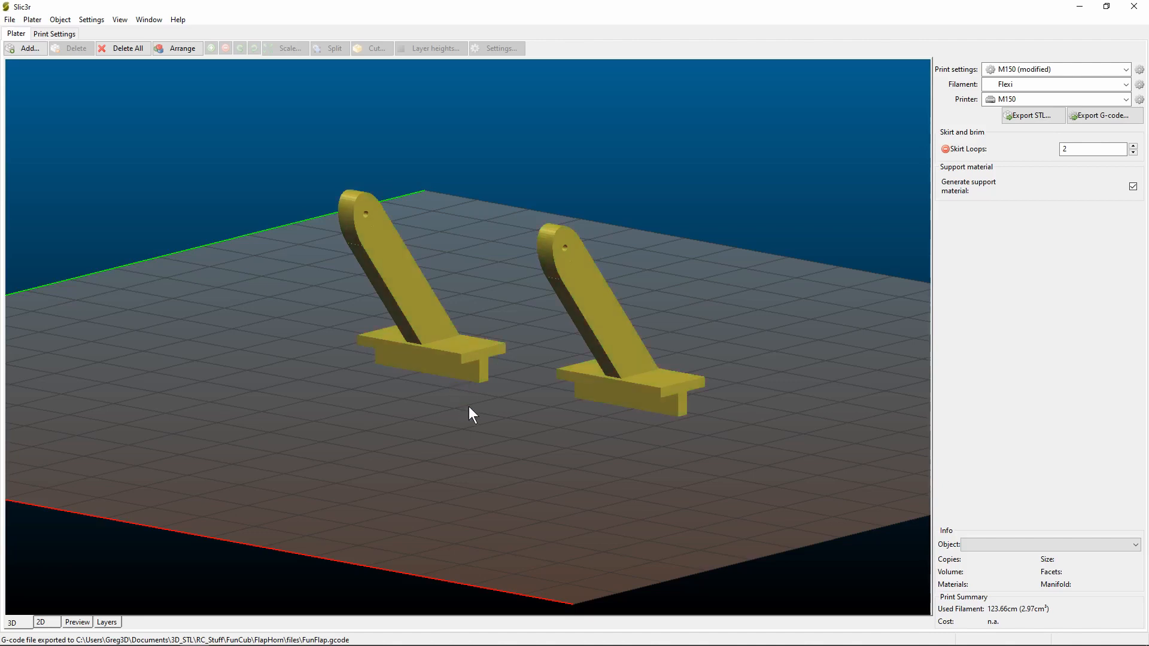
mouse_move(249, 203)
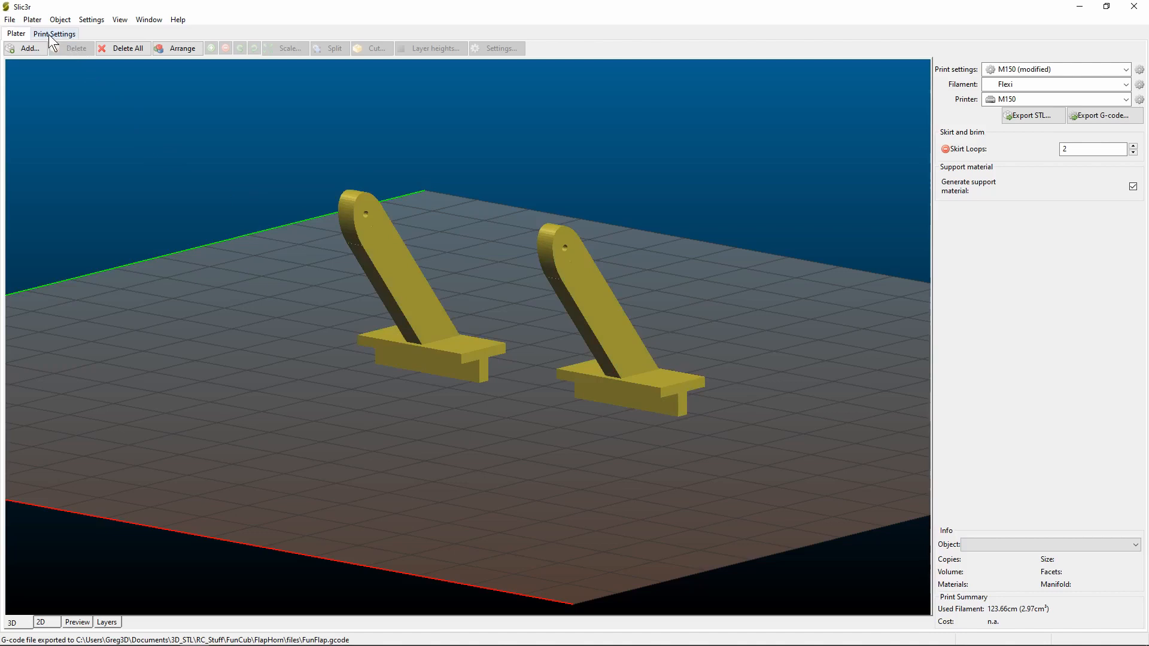
click(54, 33)
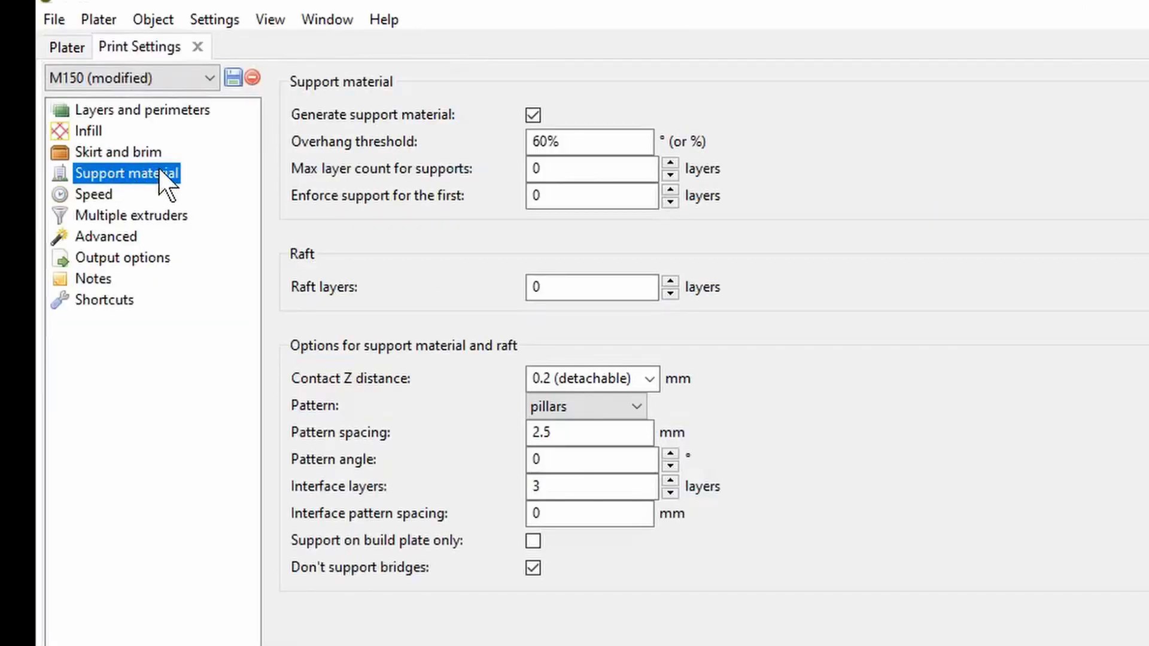
mouse_move(482, 189)
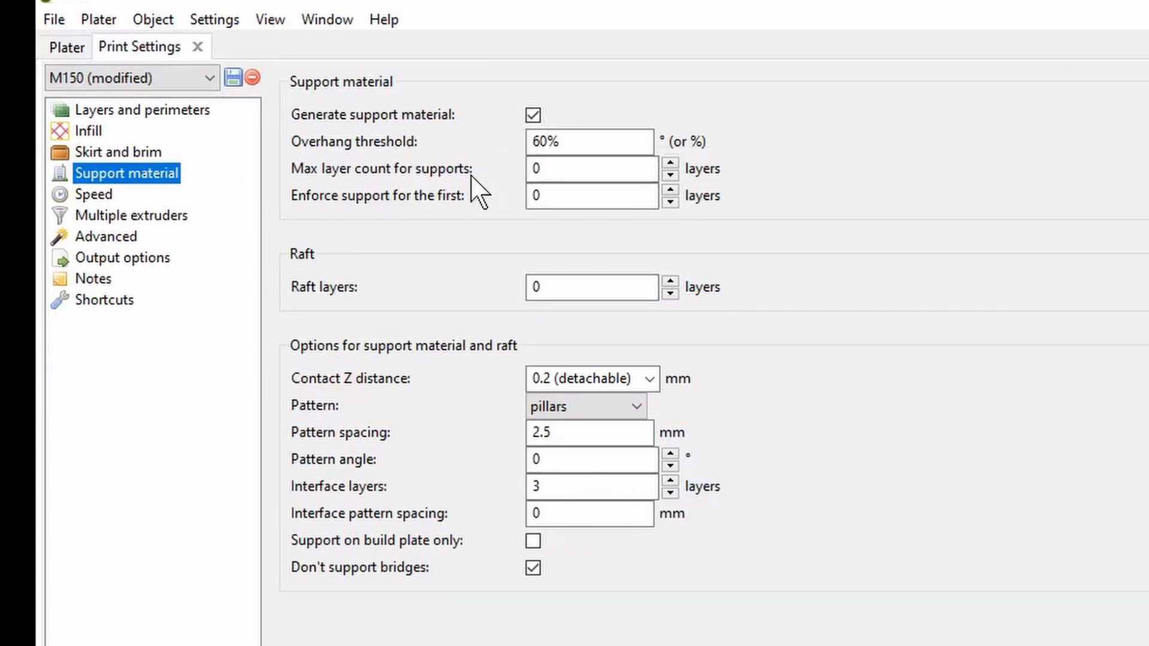
mouse_move(448, 271)
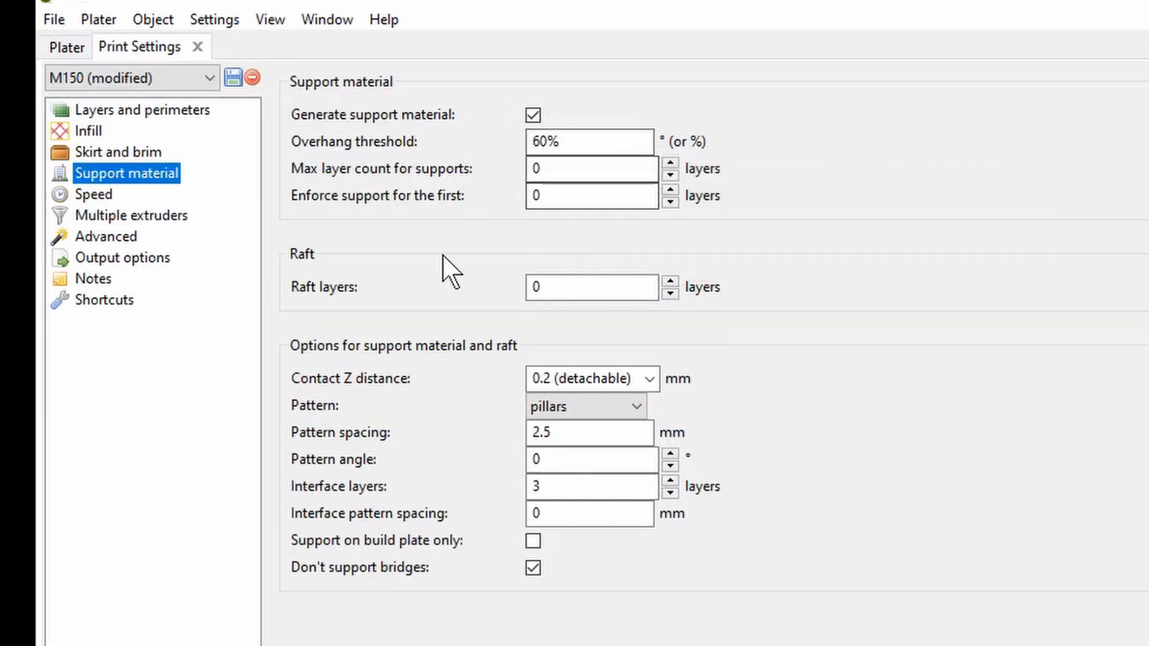
mouse_move(447, 268)
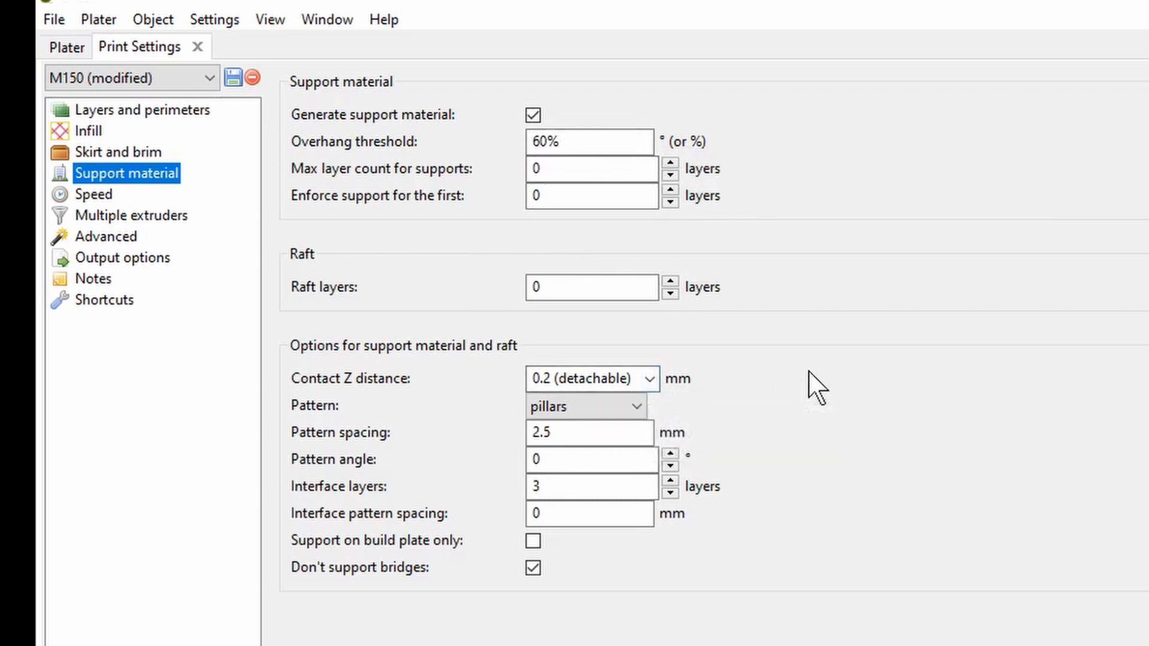
mouse_move(147, 150)
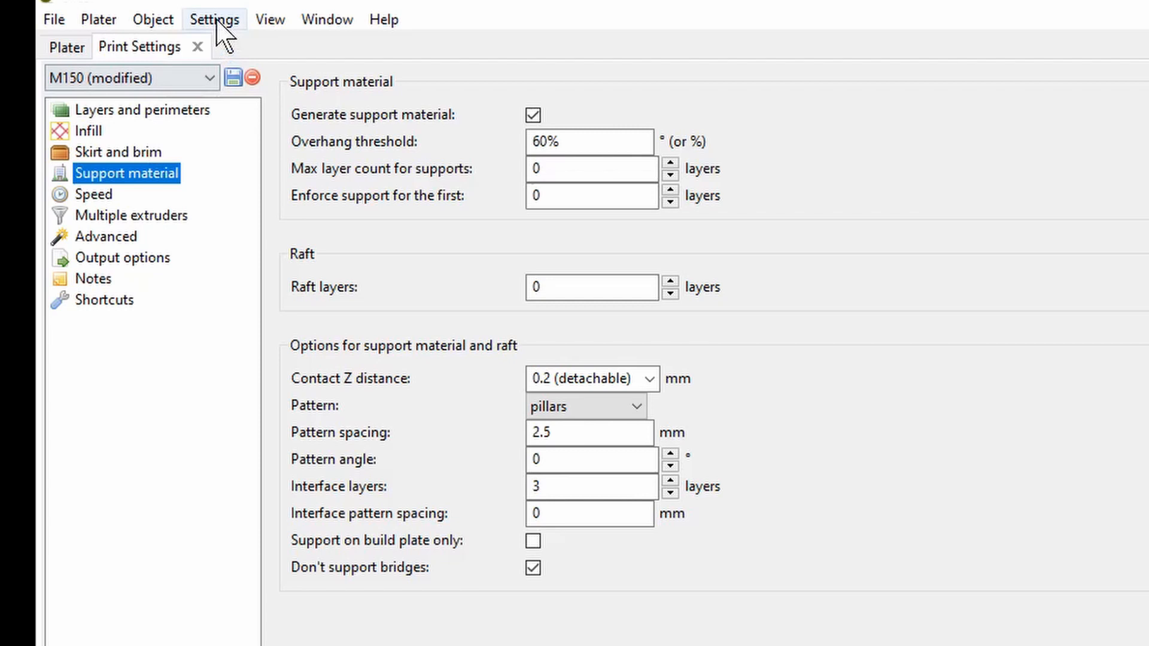
- Leave support settings unchanged (60% threshold, pillars, three interface layers) and open the Settings menu
click(214, 19)
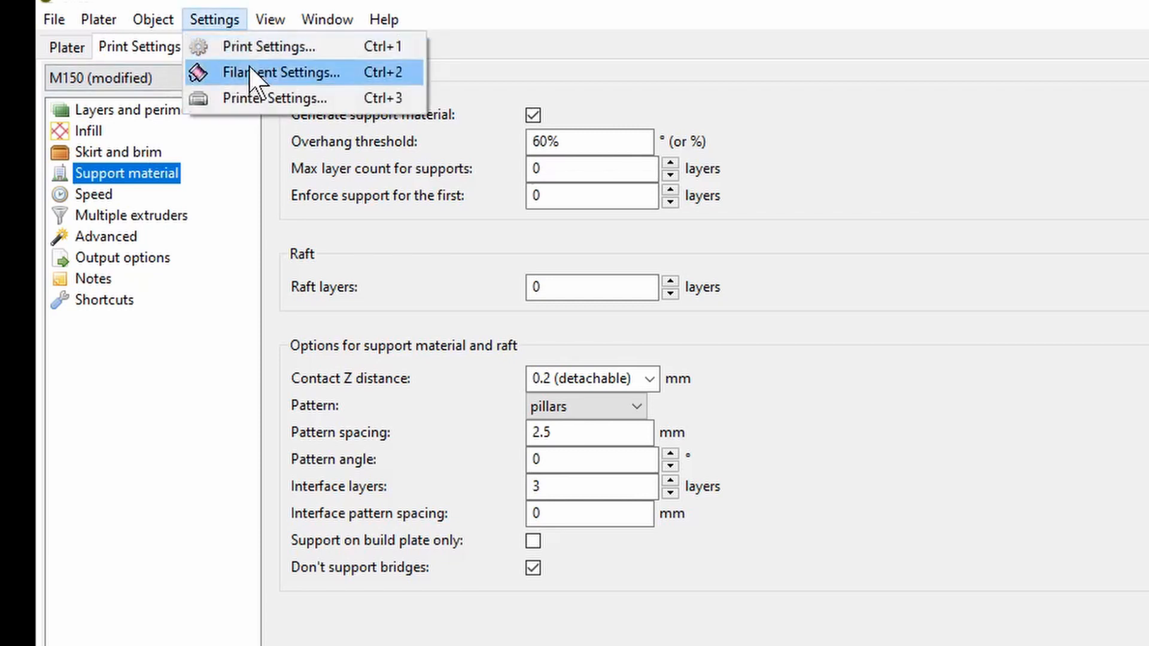
- Review Flexi filament values (1.75 mm, 210 °C extruder, 45 °C bed), then return to the plater
click(281, 72)
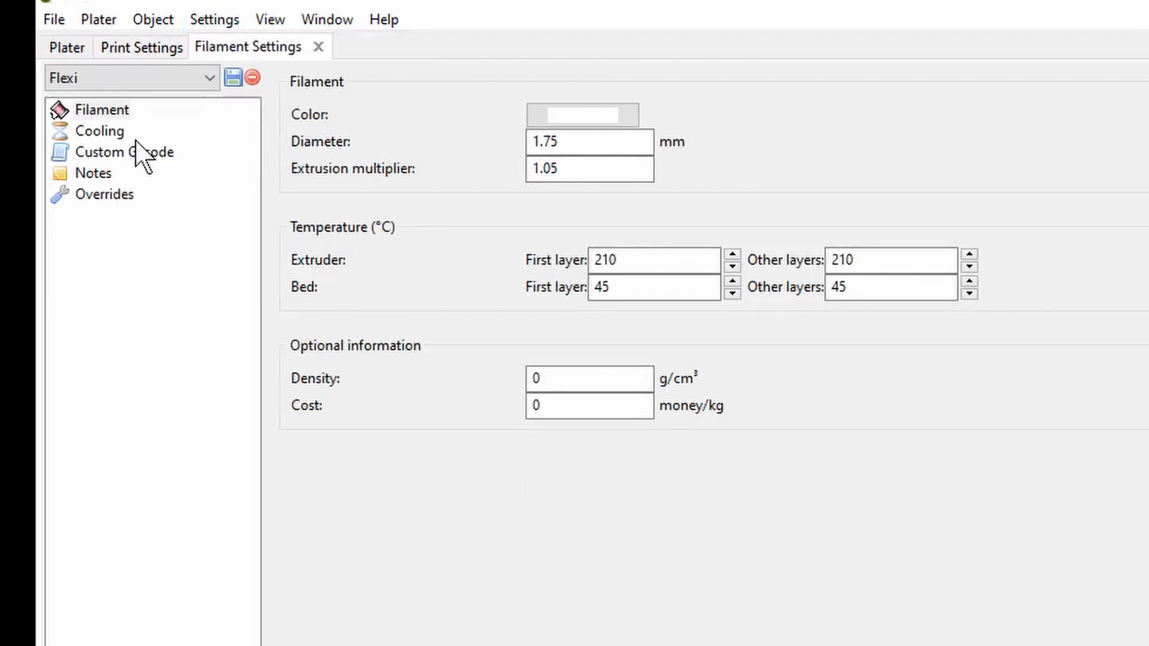
mouse_move(150, 169)
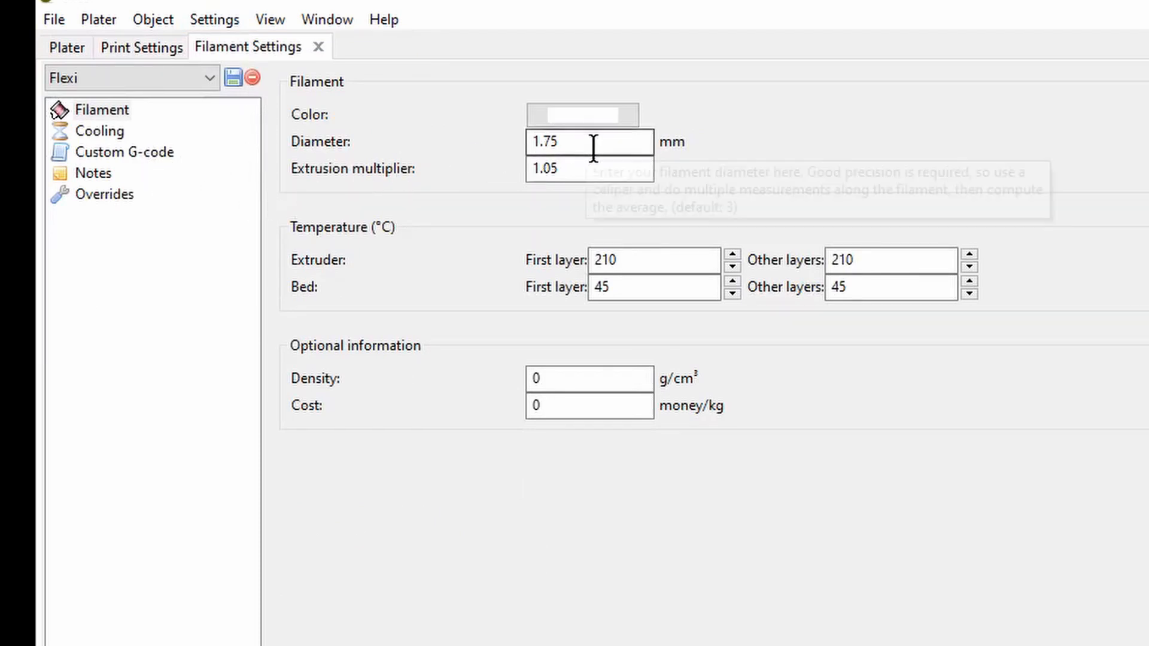
mouse_move(738, 233)
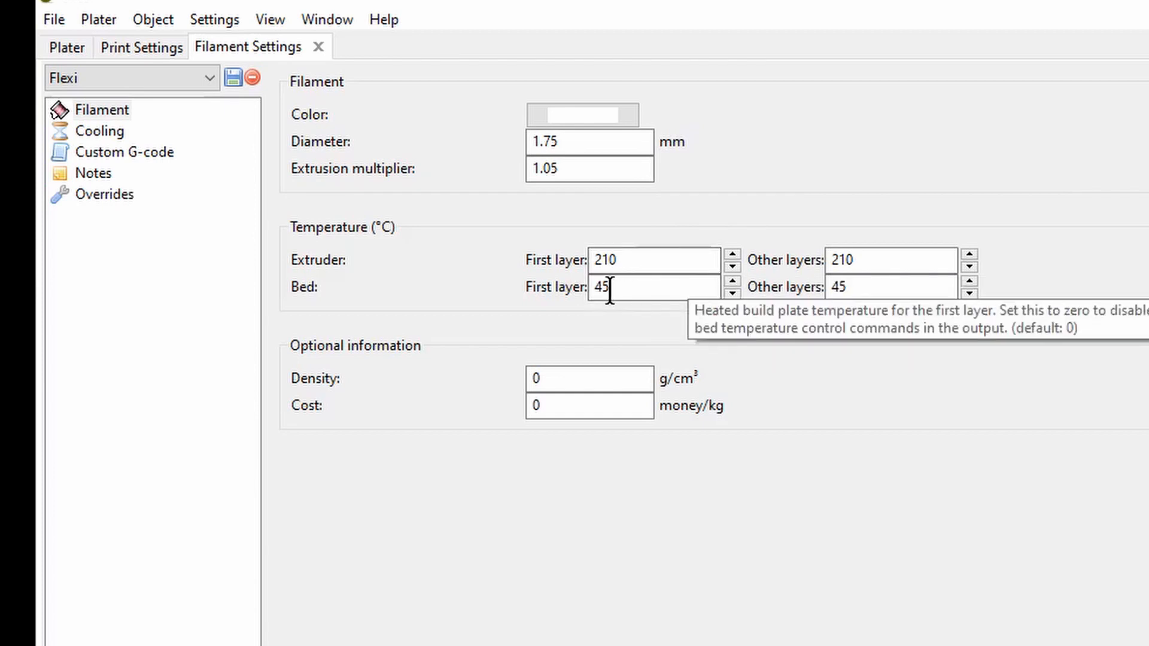
click(16, 34)
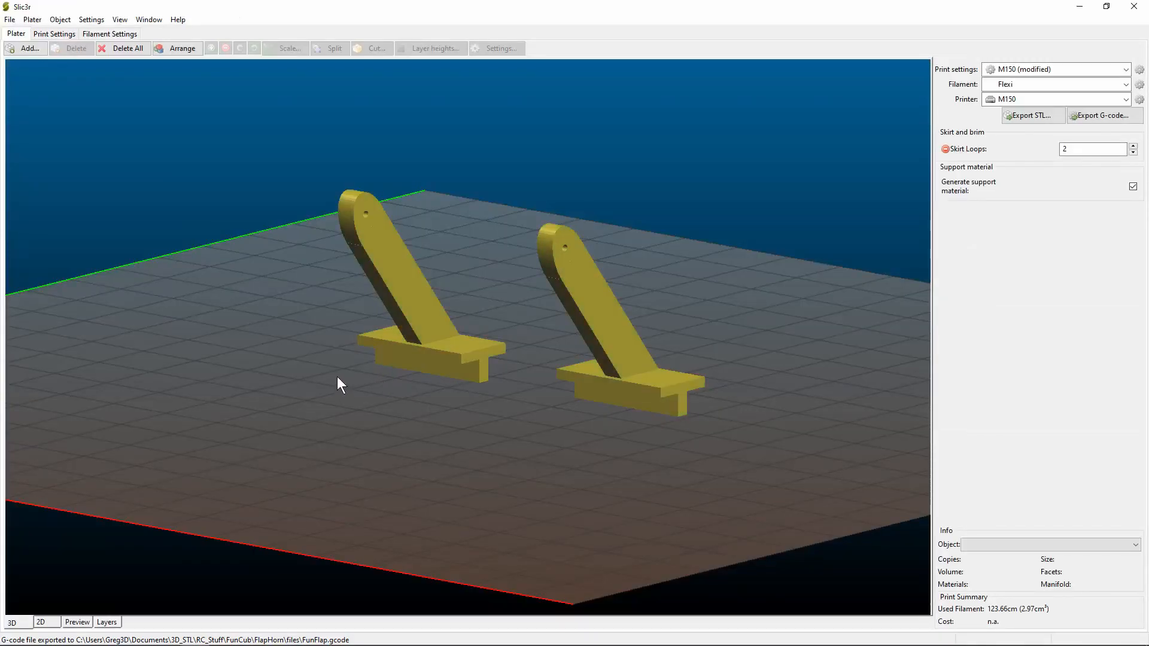
mouse_move(1103, 115)
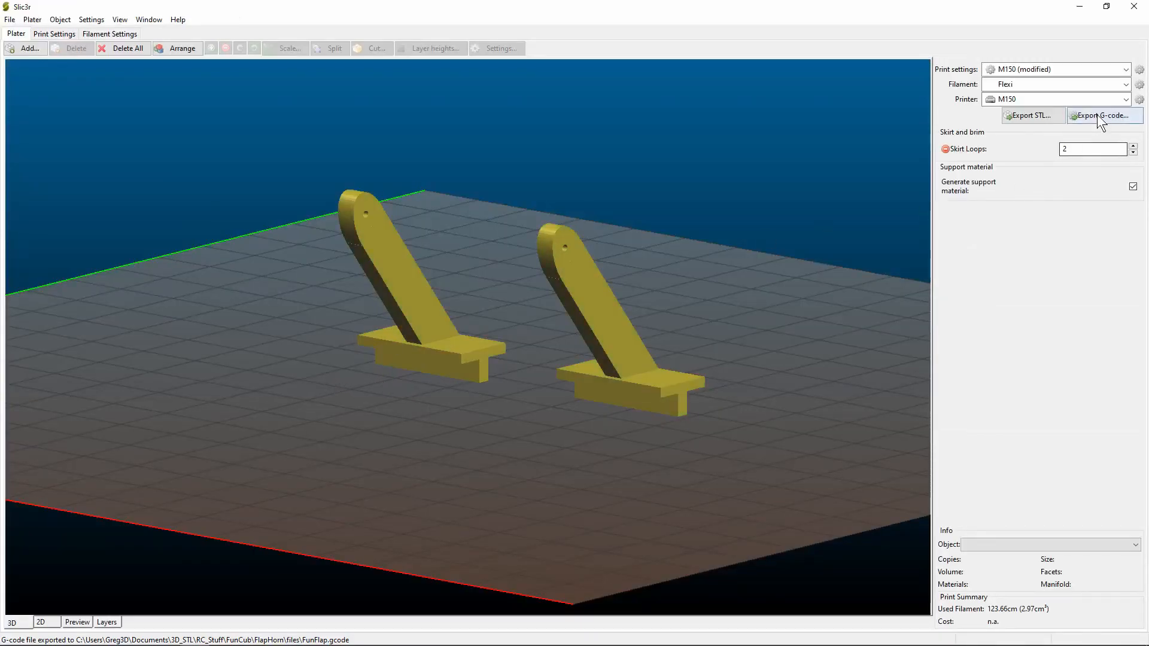
- Export the plate as FunFlap.gcode into the FlapHorn files folder
click(1105, 115)
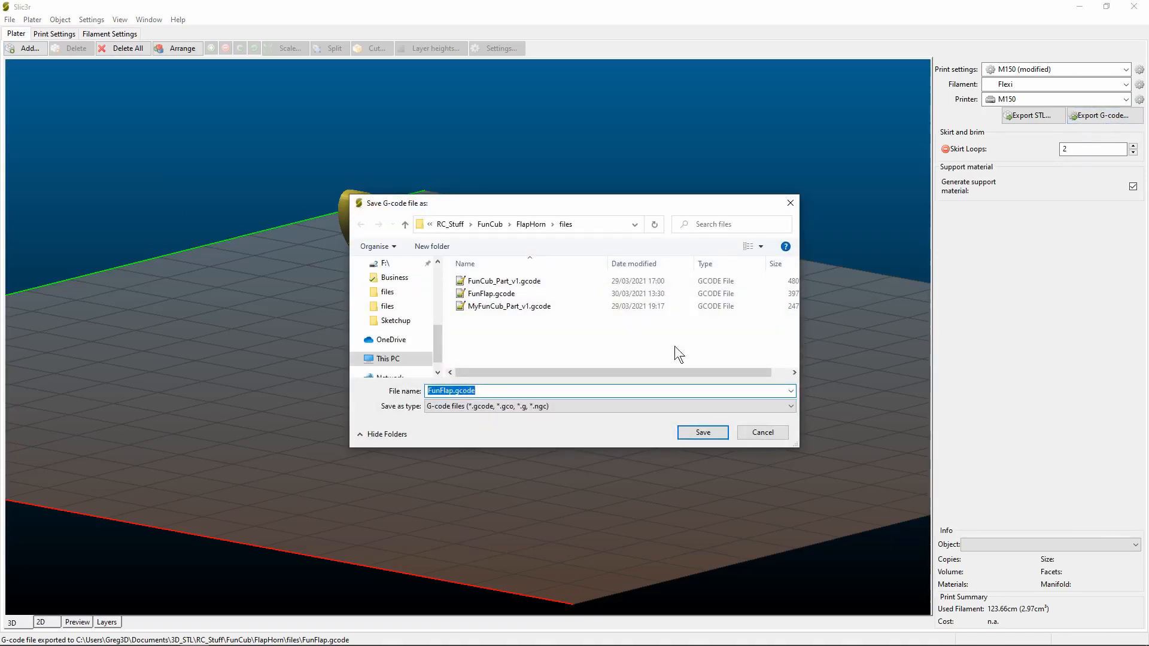
click(702, 432)
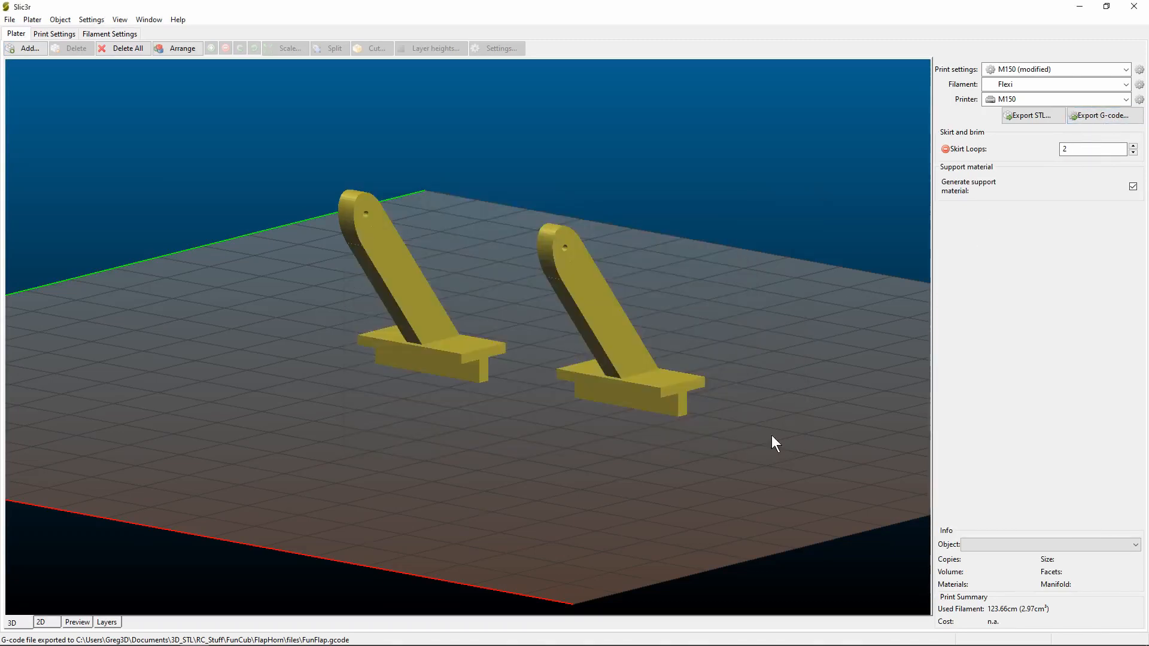